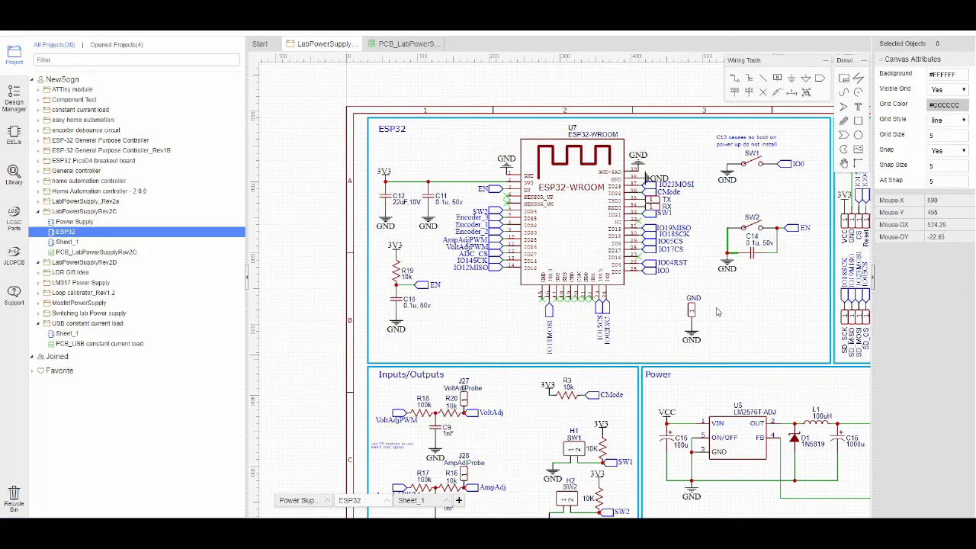
mouse_move(717, 313)
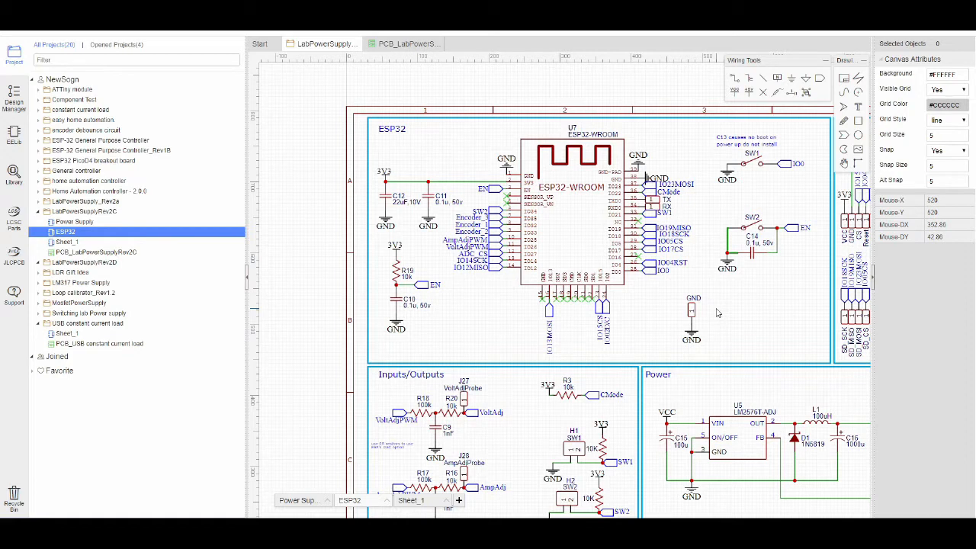
mouse_move(725, 311)
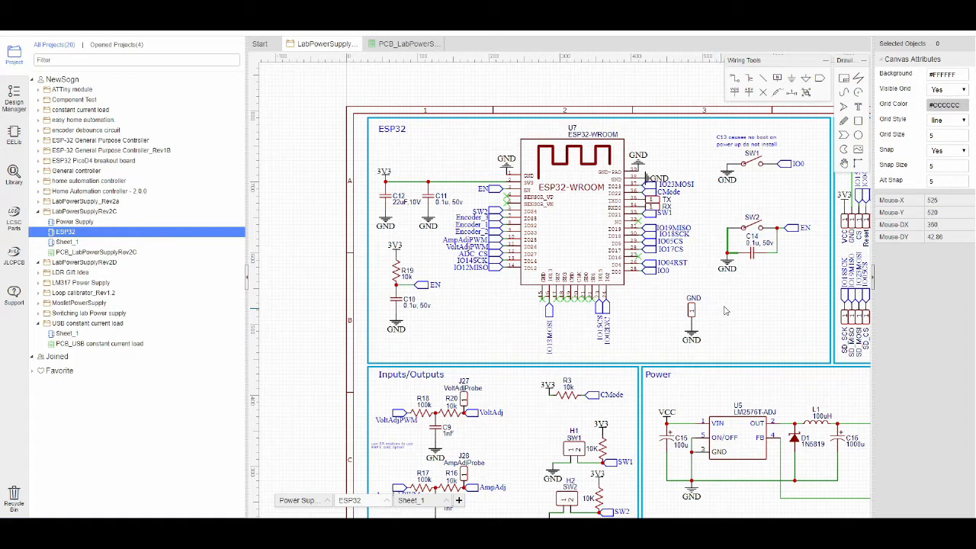
mouse_move(563, 250)
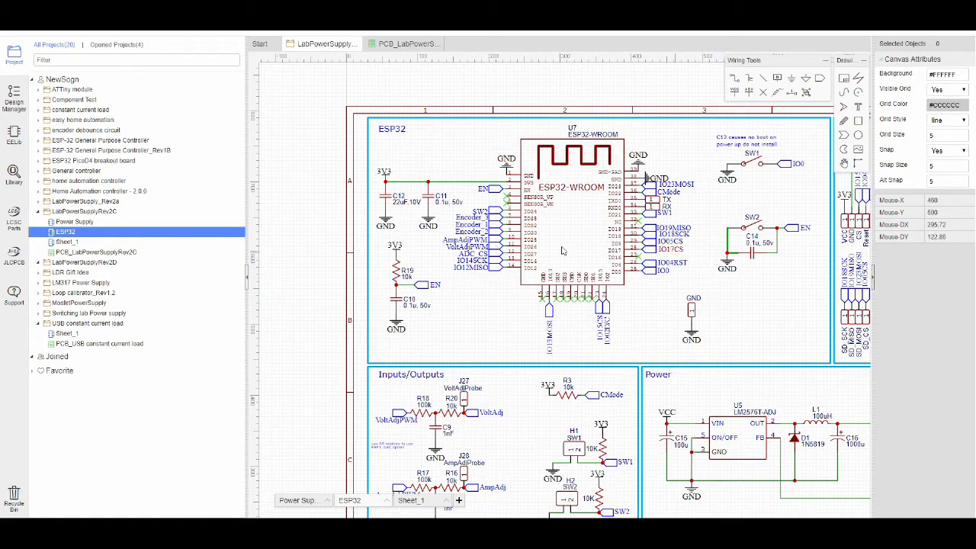
mouse_move(608, 245)
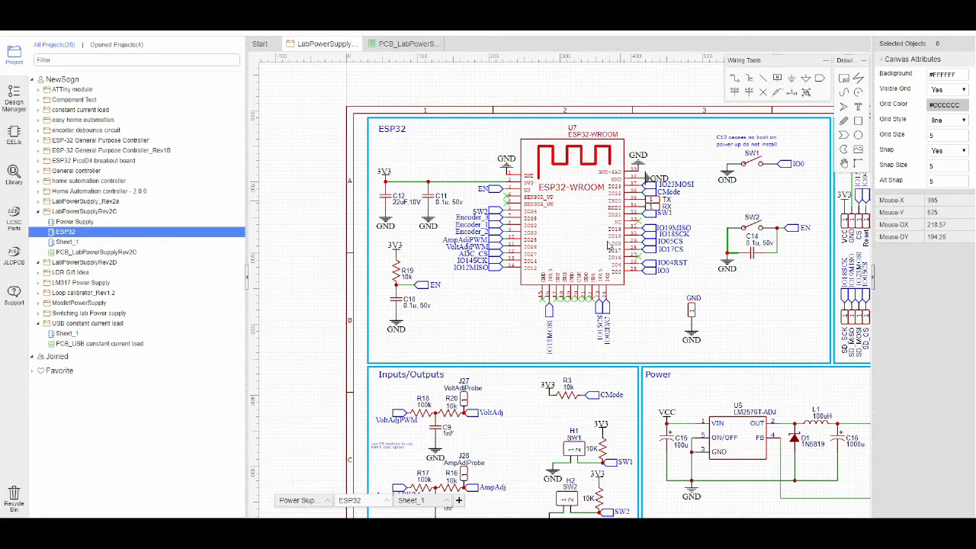
mouse_move(751, 322)
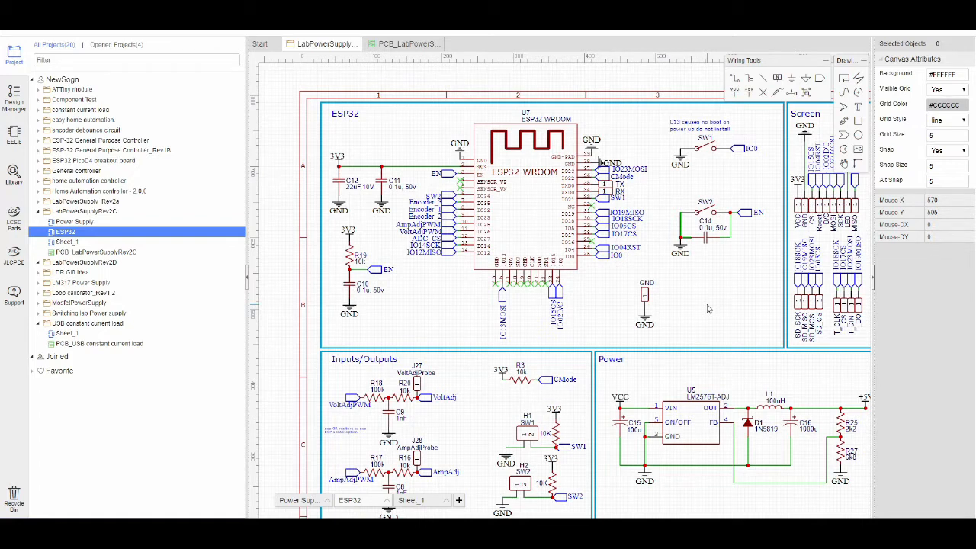
mouse_move(696, 328)
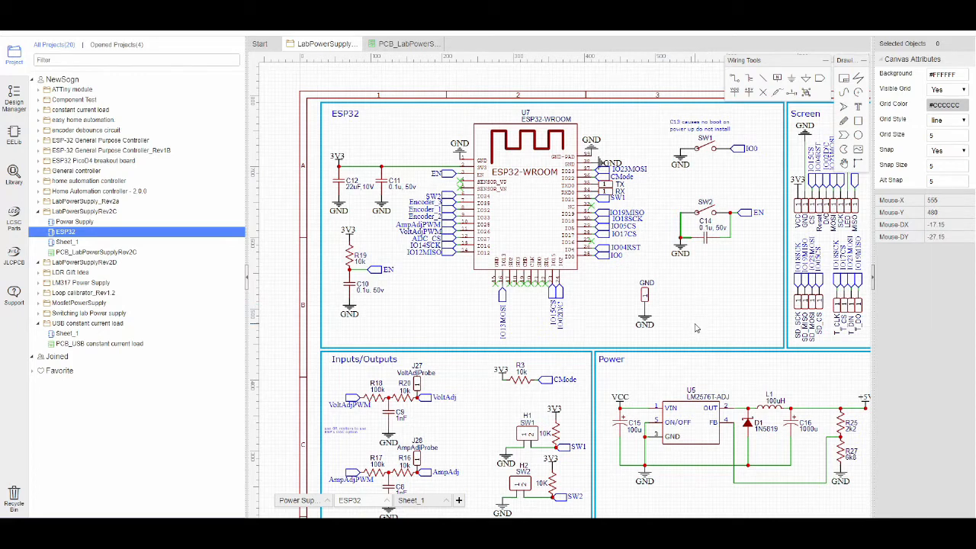
mouse_move(695, 327)
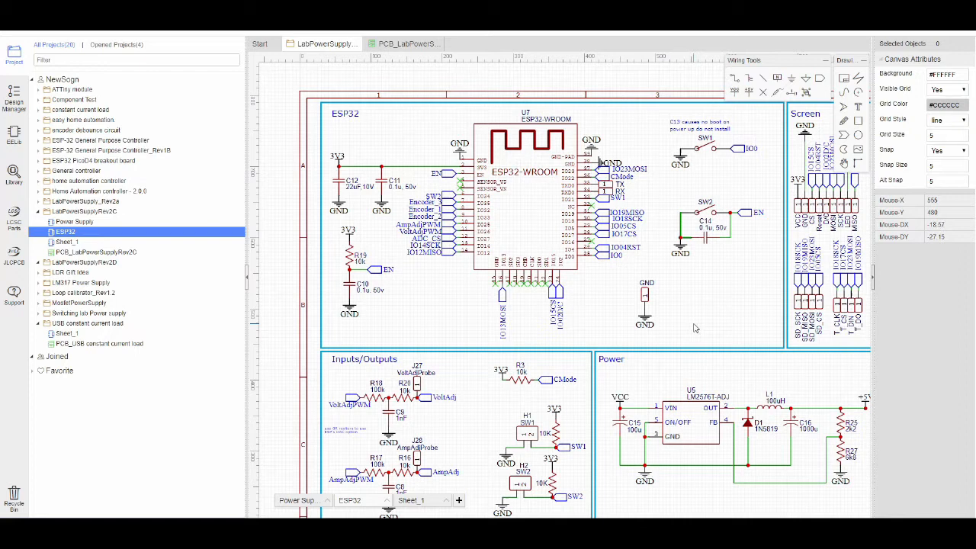
mouse_move(696, 328)
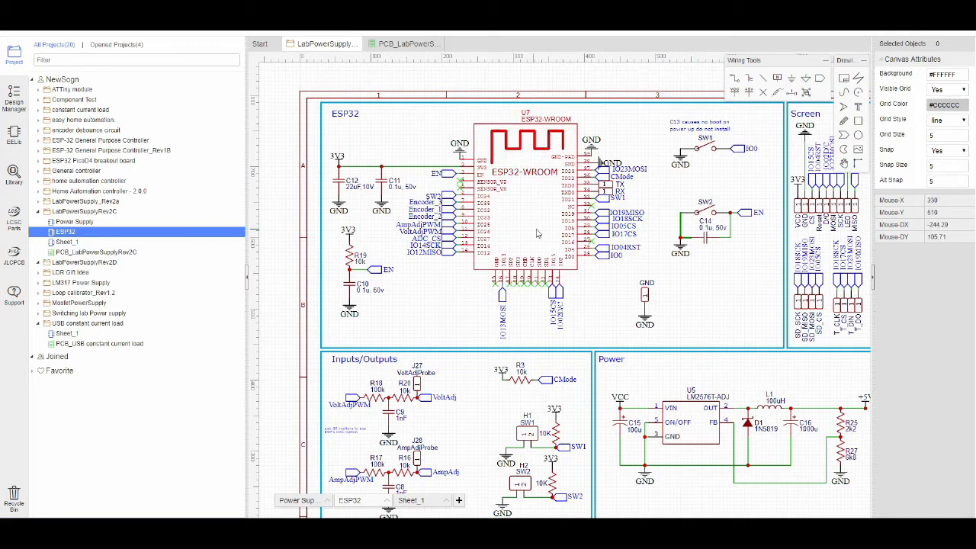
mouse_move(700, 323)
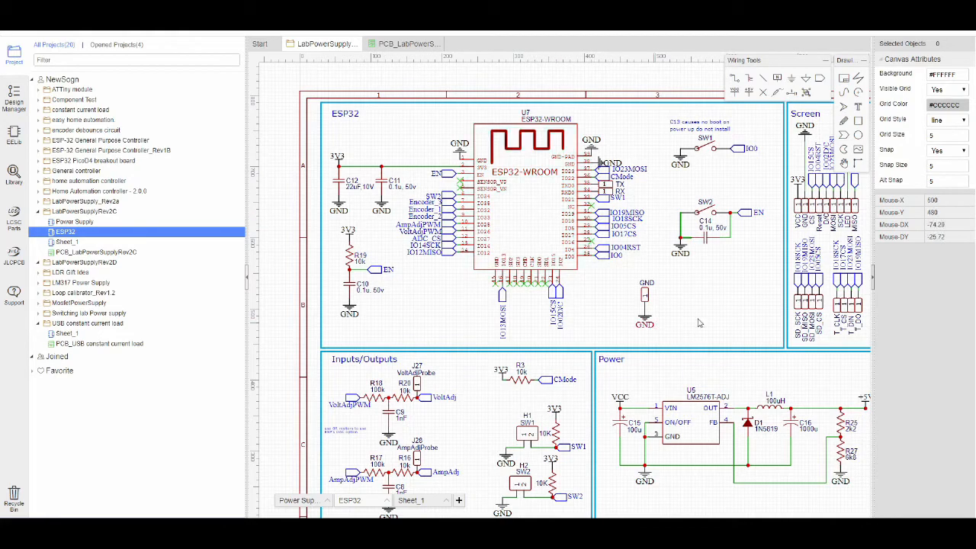
mouse_move(791, 379)
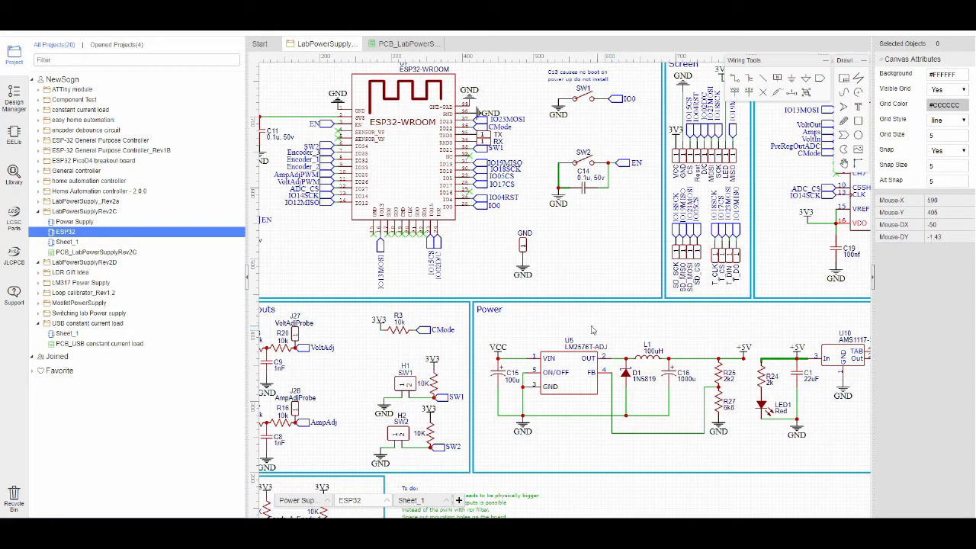
mouse_move(505, 355)
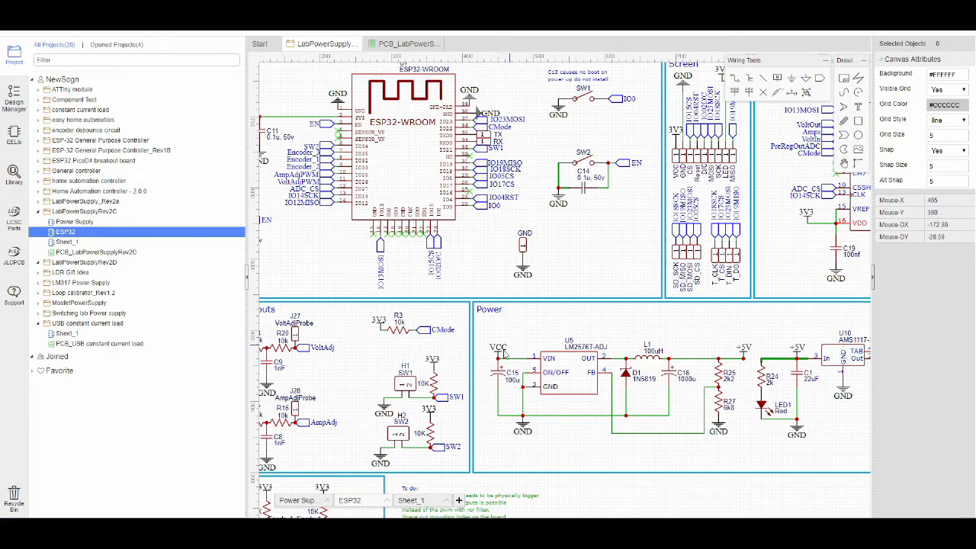
Inspect the VCC net flag's properties on the ESP32 sheet, then deselect it
click(498, 348)
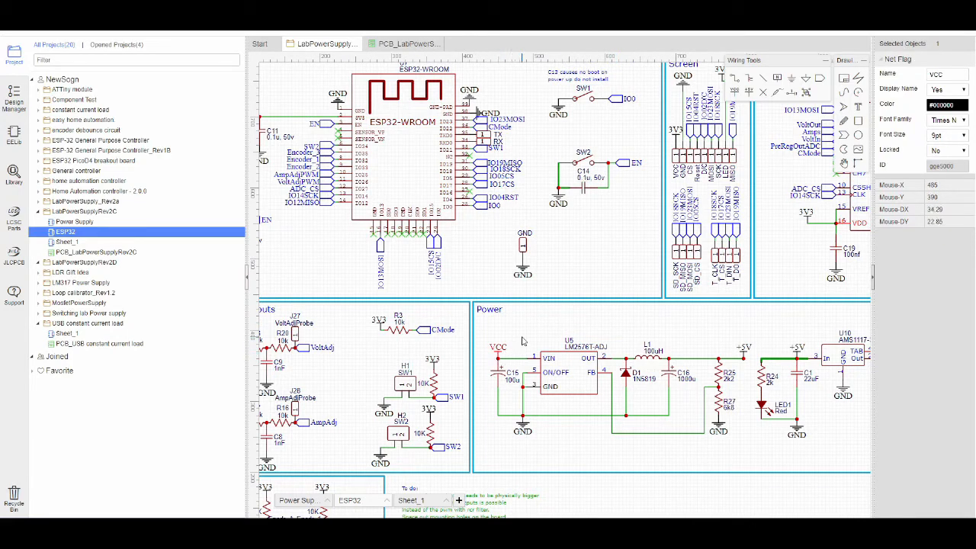
click(522, 341)
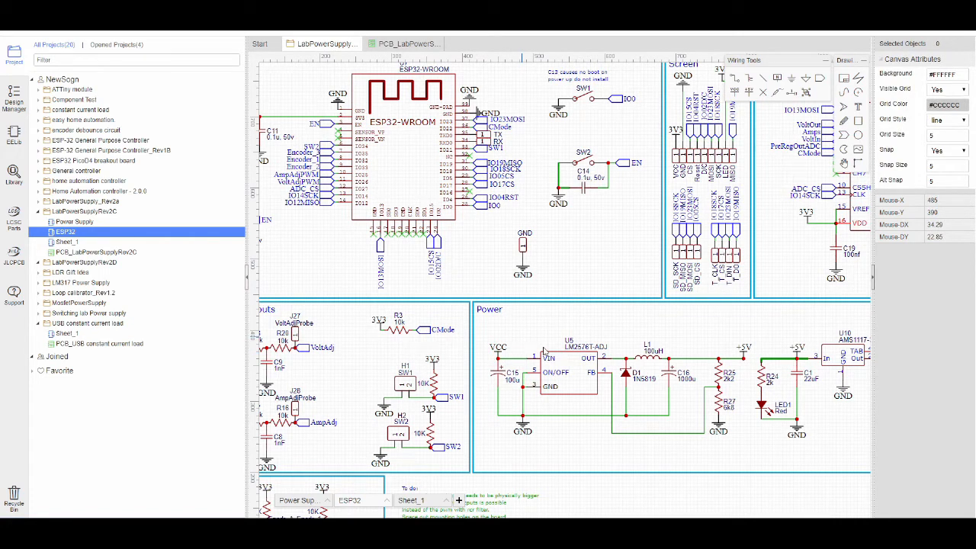
mouse_move(553, 359)
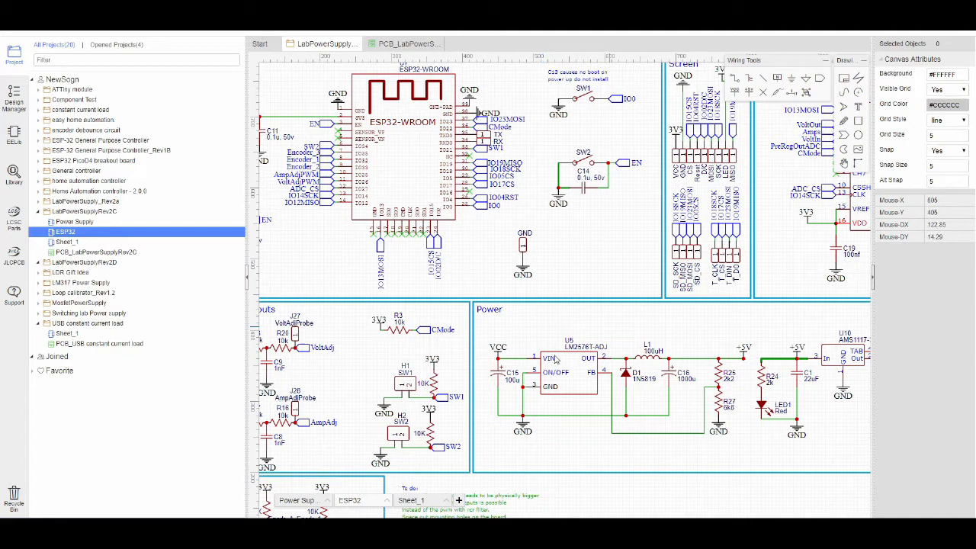
mouse_move(649, 329)
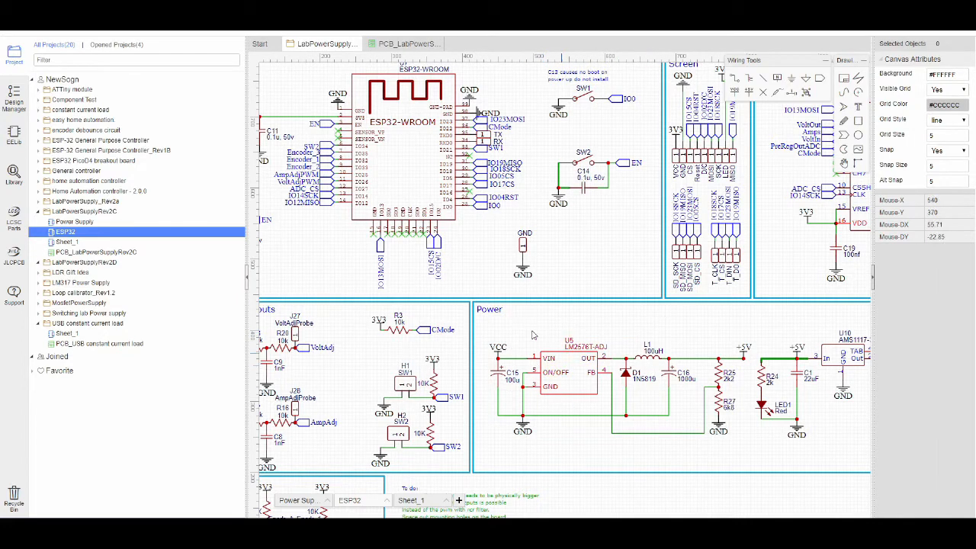
mouse_move(557, 334)
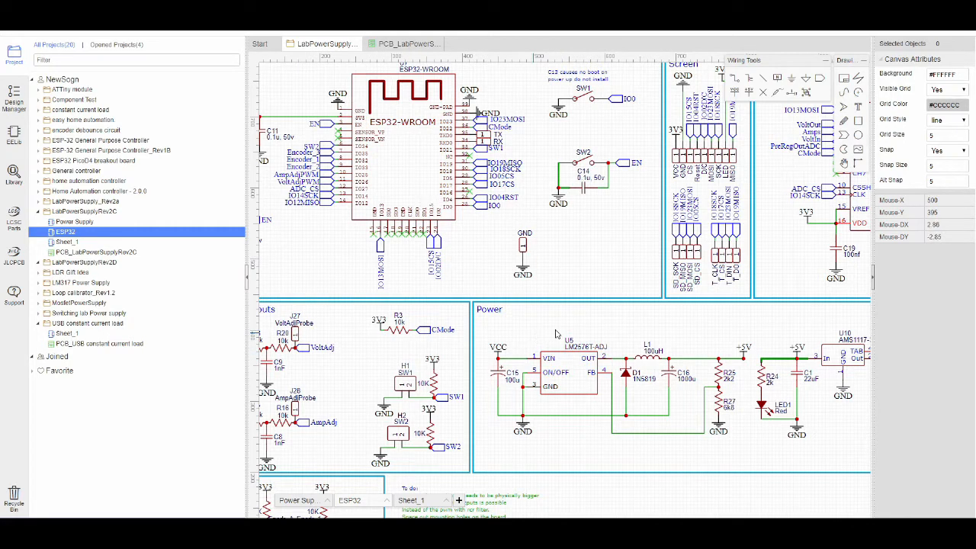
mouse_move(555, 339)
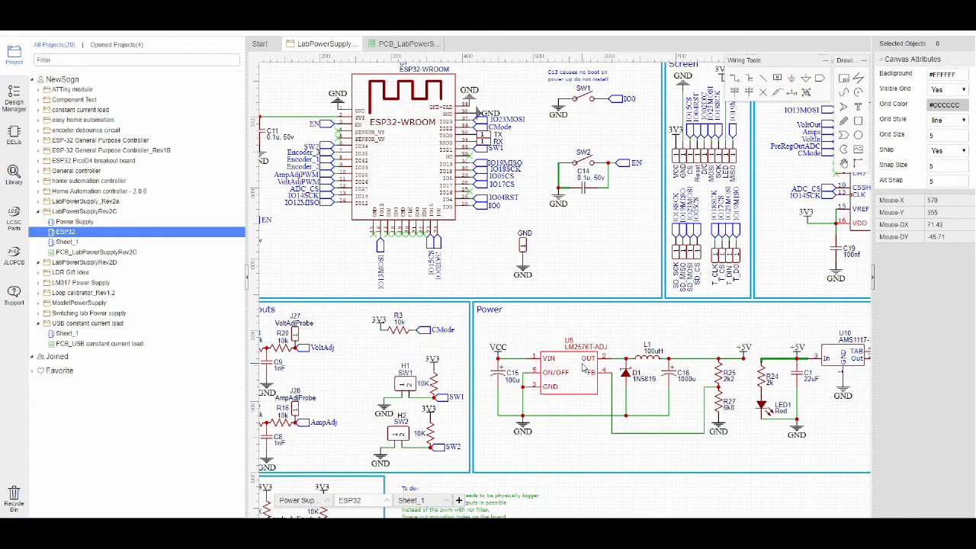
mouse_move(542, 324)
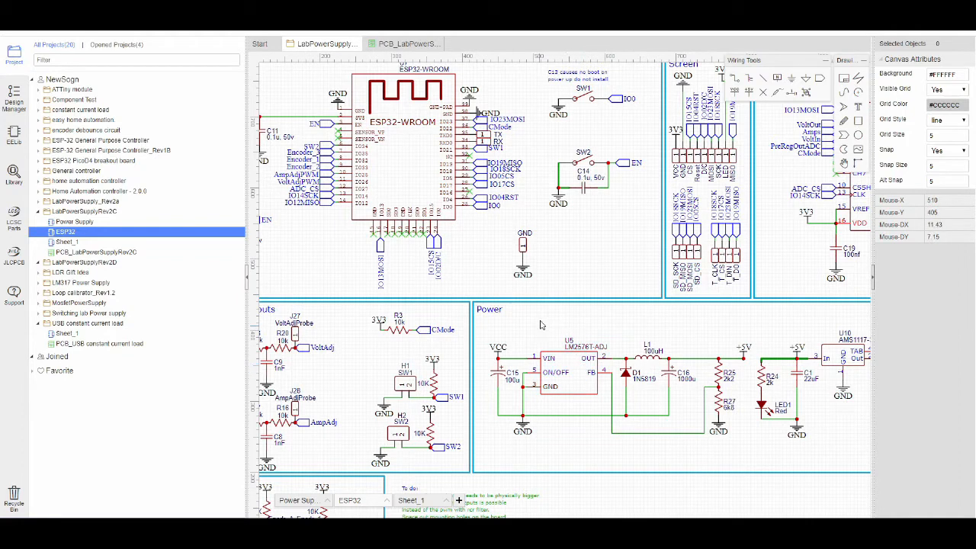
mouse_move(658, 340)
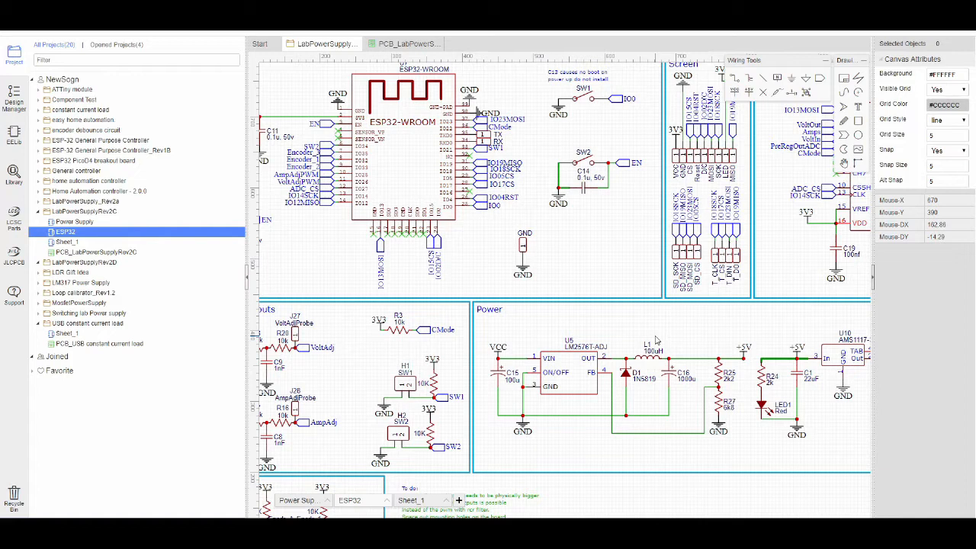
mouse_move(645, 333)
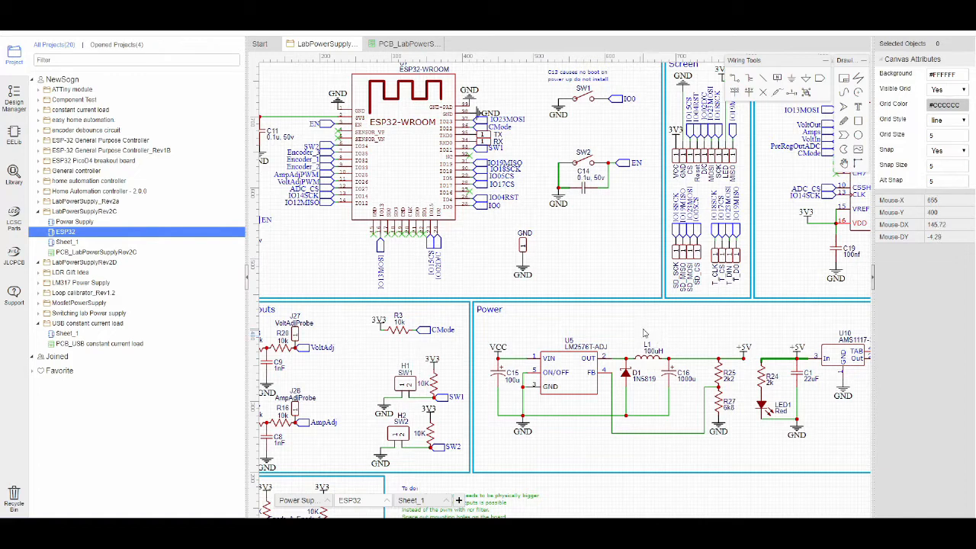
mouse_move(672, 345)
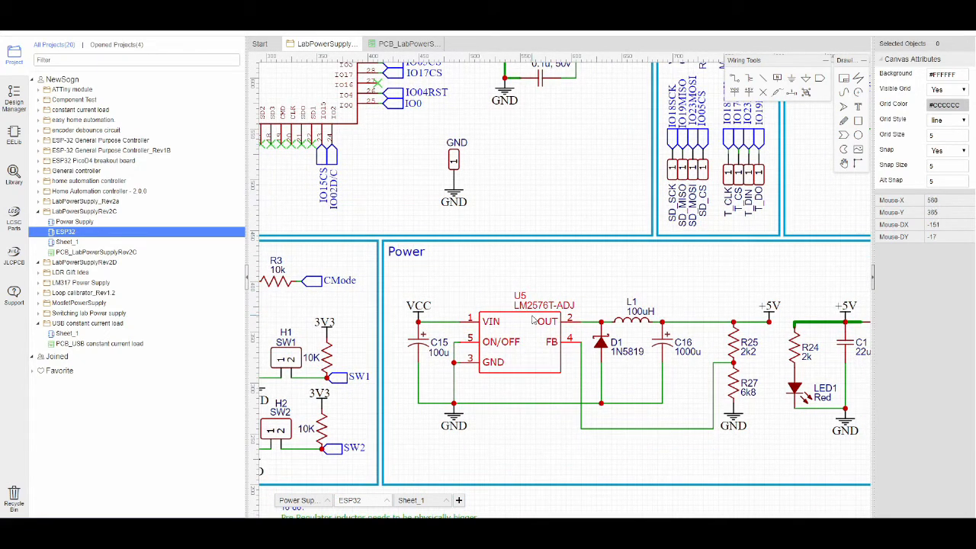
mouse_move(570, 312)
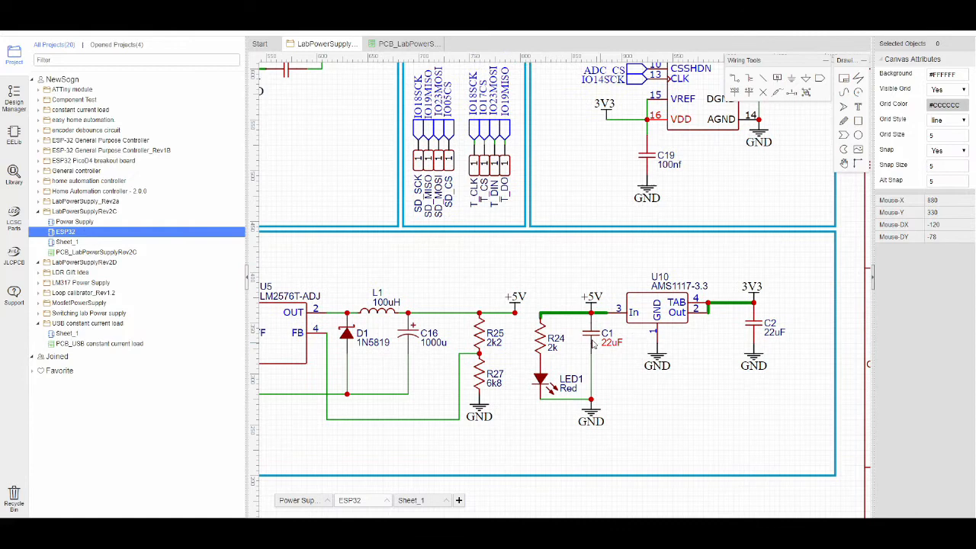
mouse_move(686, 332)
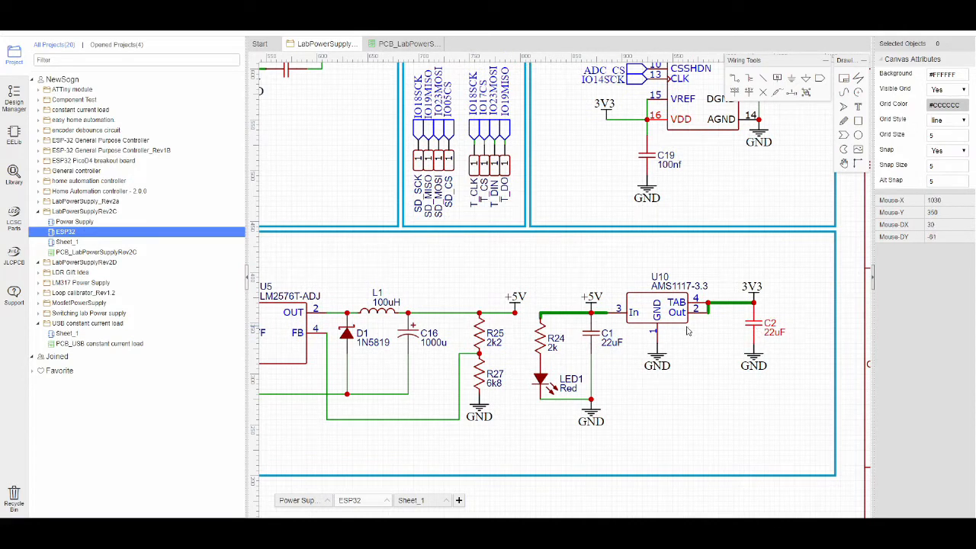
mouse_move(586, 310)
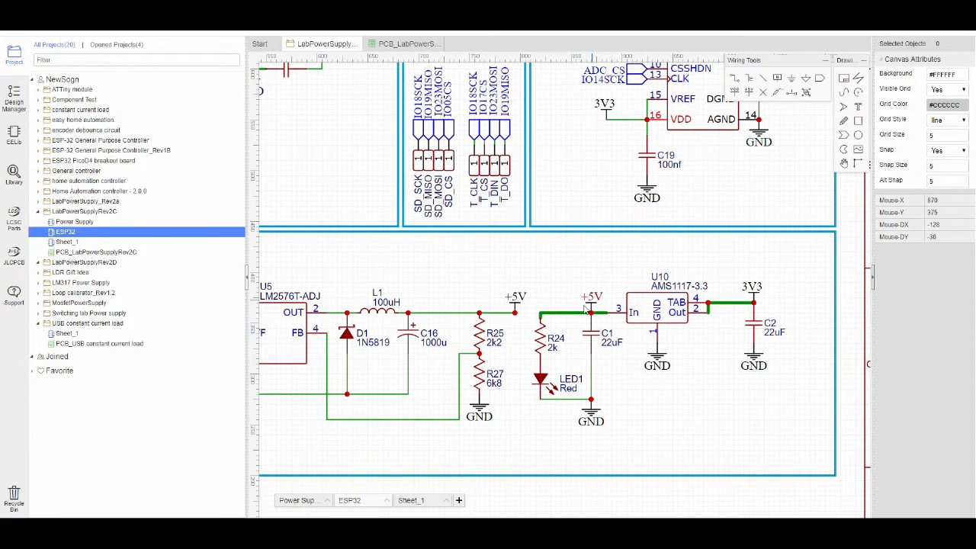
mouse_move(594, 338)
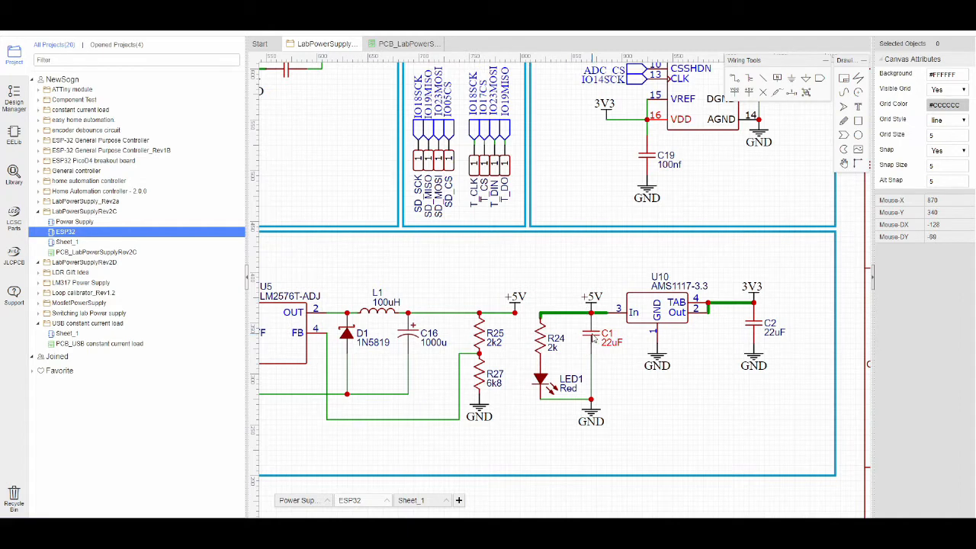
mouse_move(557, 280)
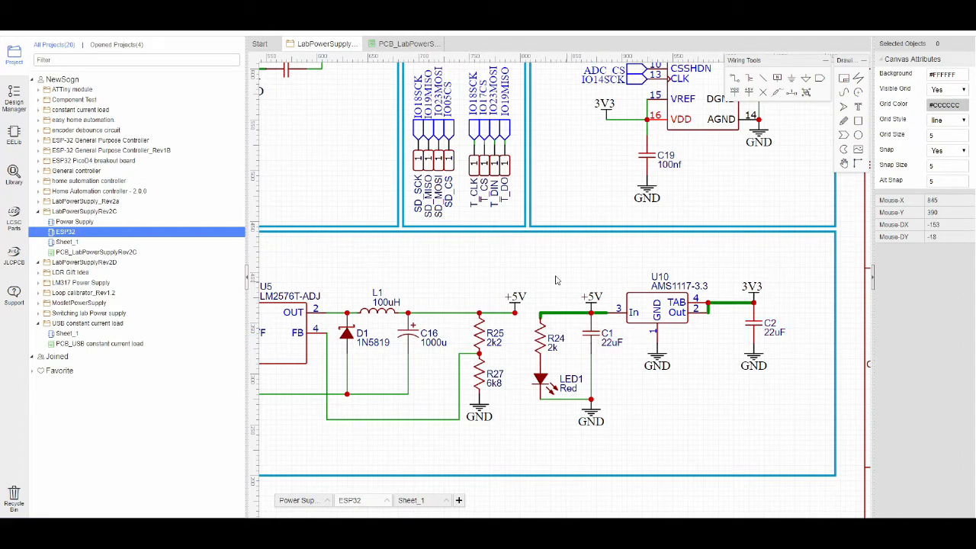
mouse_move(559, 282)
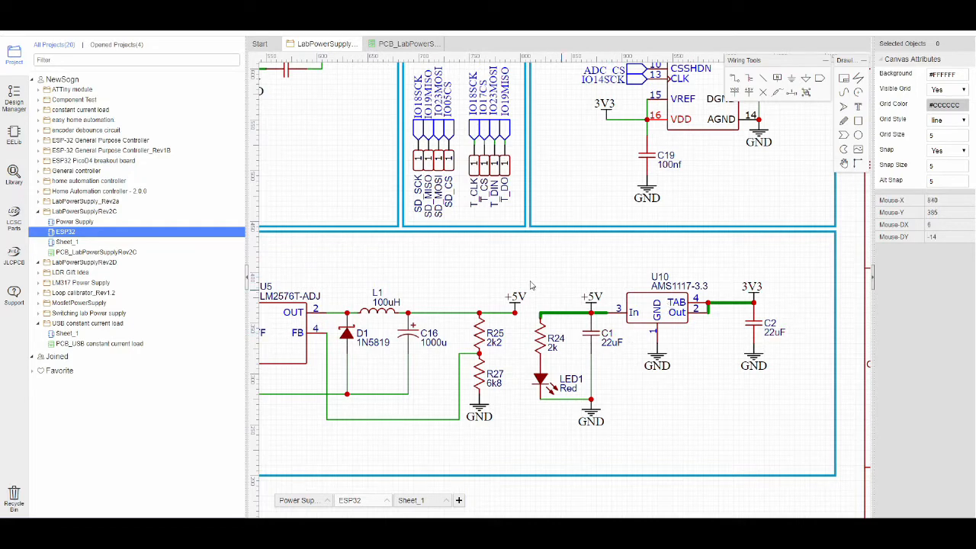
mouse_move(500, 303)
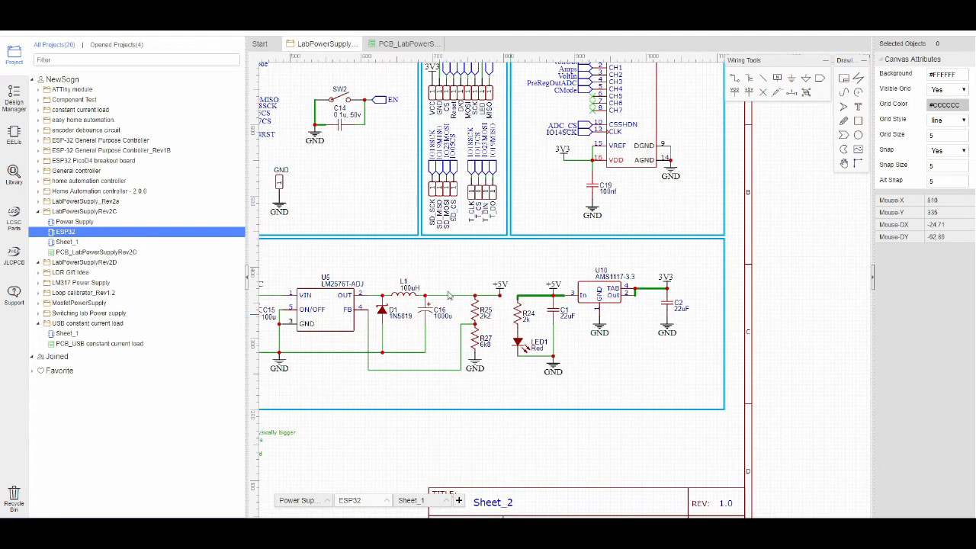
mouse_move(620, 307)
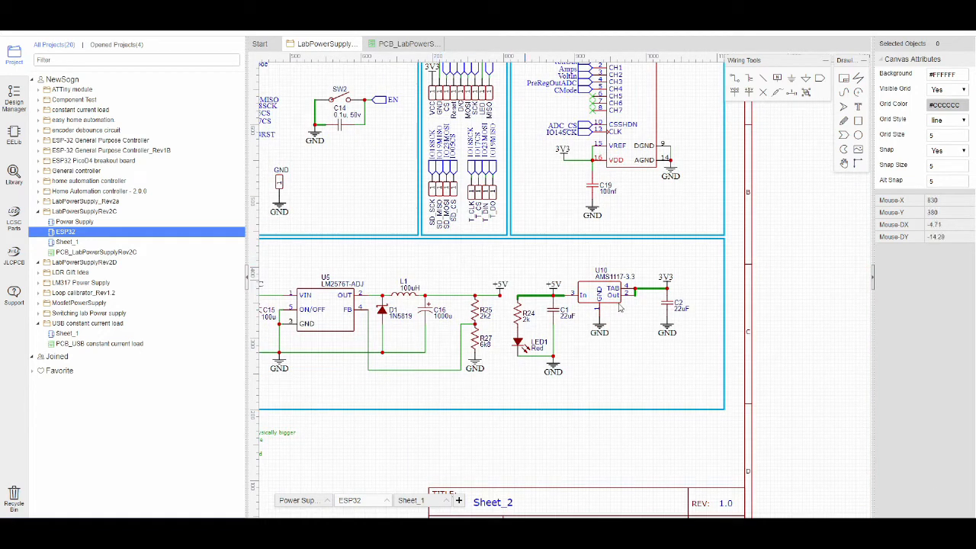
mouse_move(582, 290)
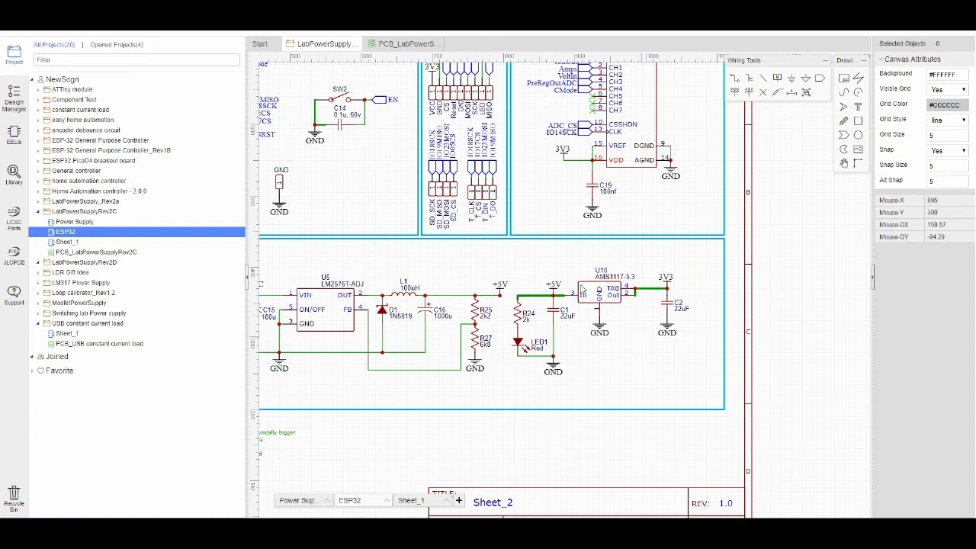
mouse_move(494, 282)
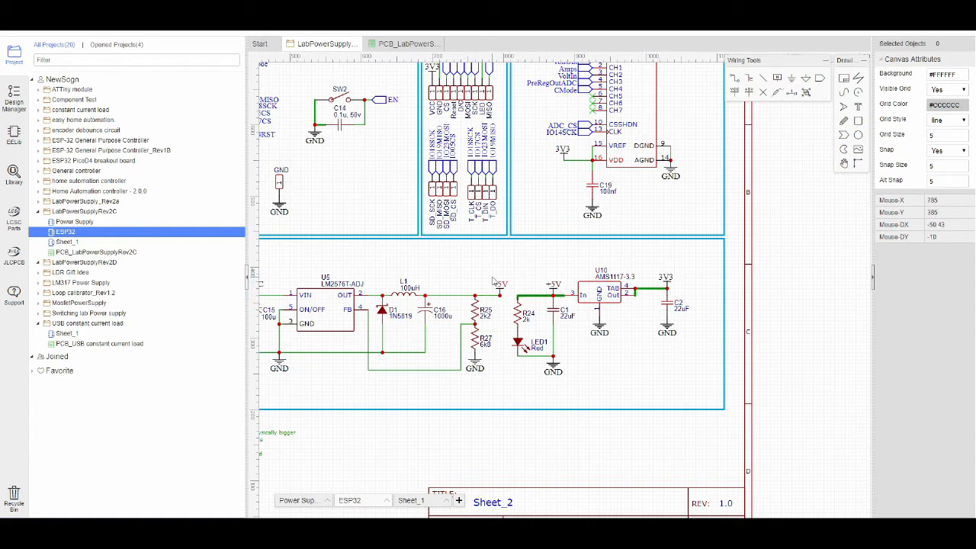
mouse_move(494, 263)
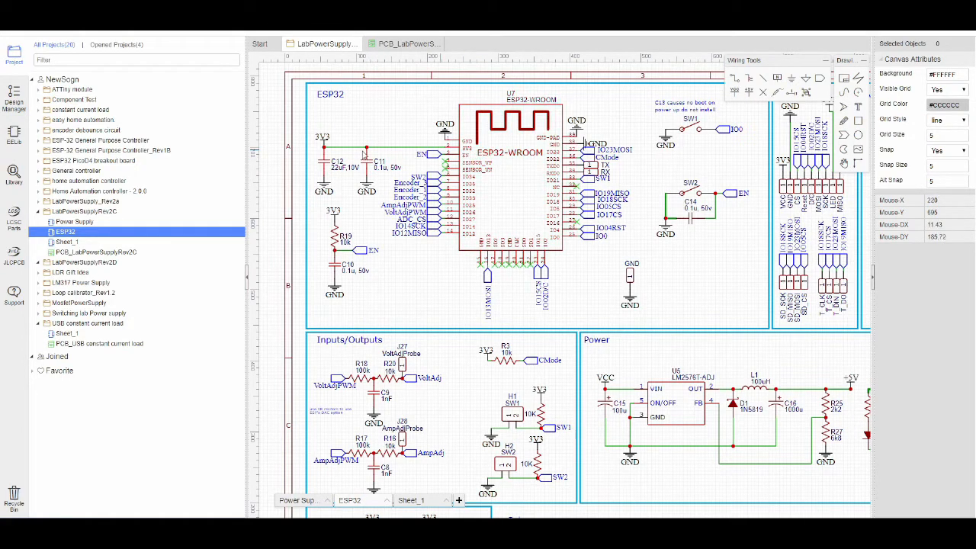
mouse_move(353, 178)
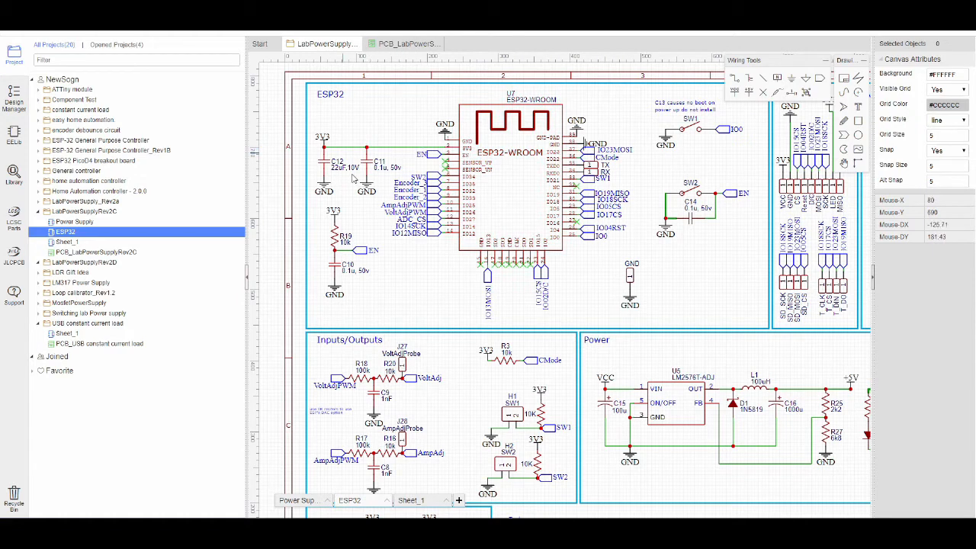
mouse_move(389, 279)
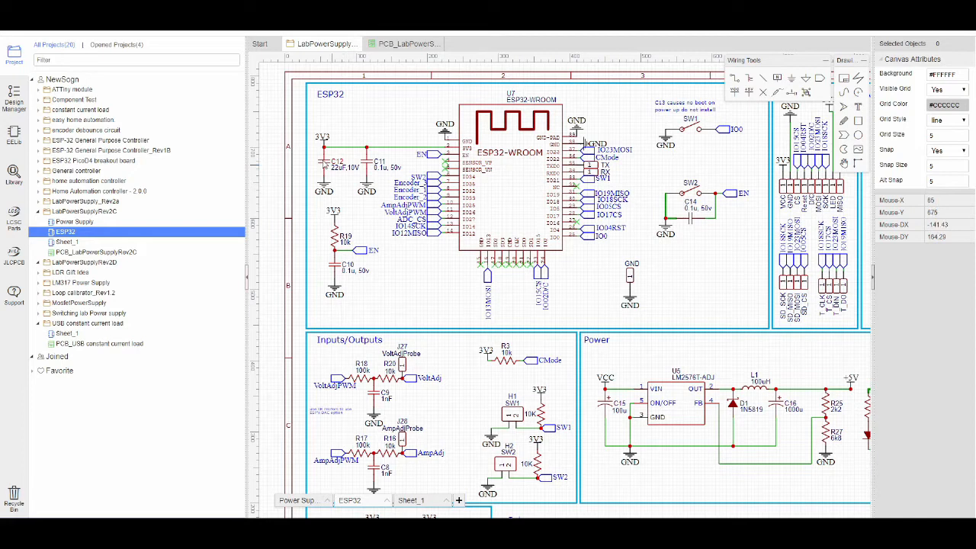
mouse_move(387, 289)
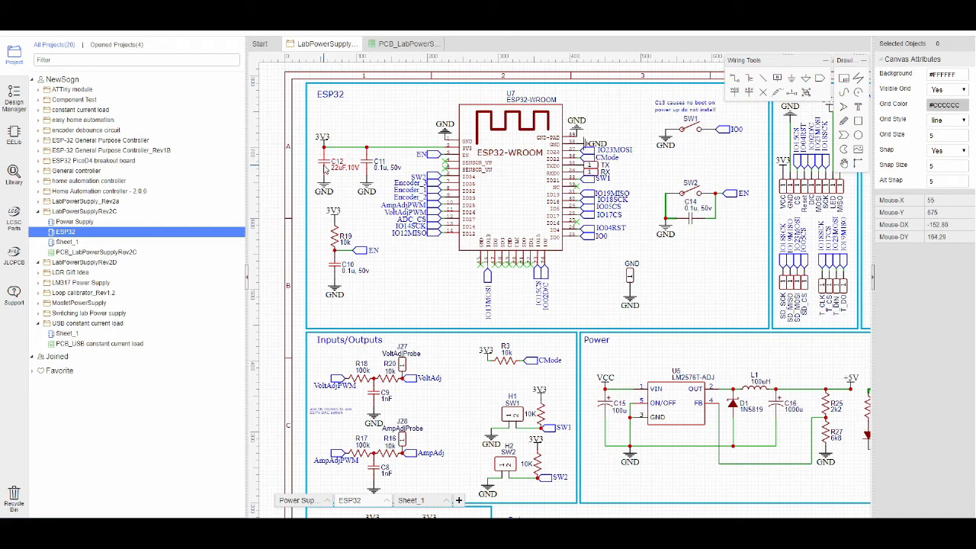
mouse_move(397, 270)
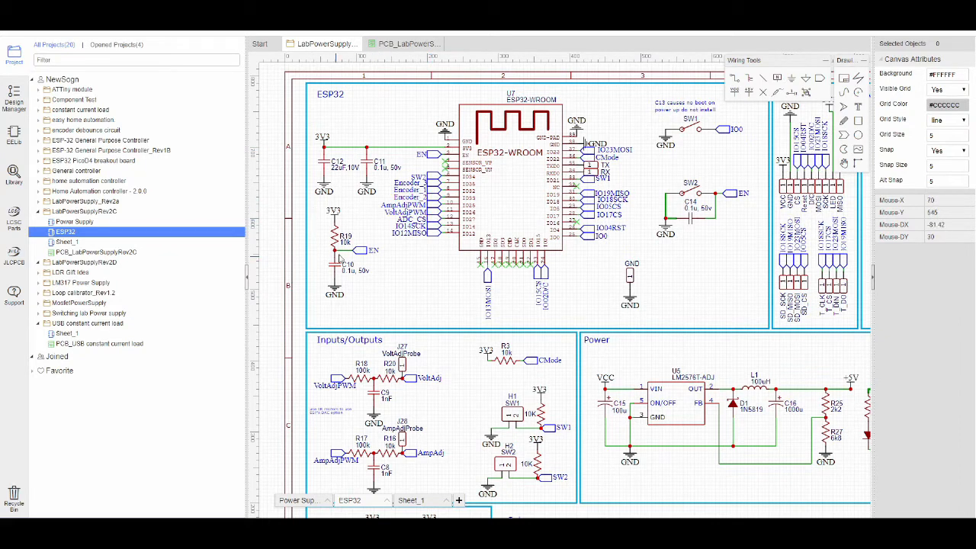
mouse_move(340, 259)
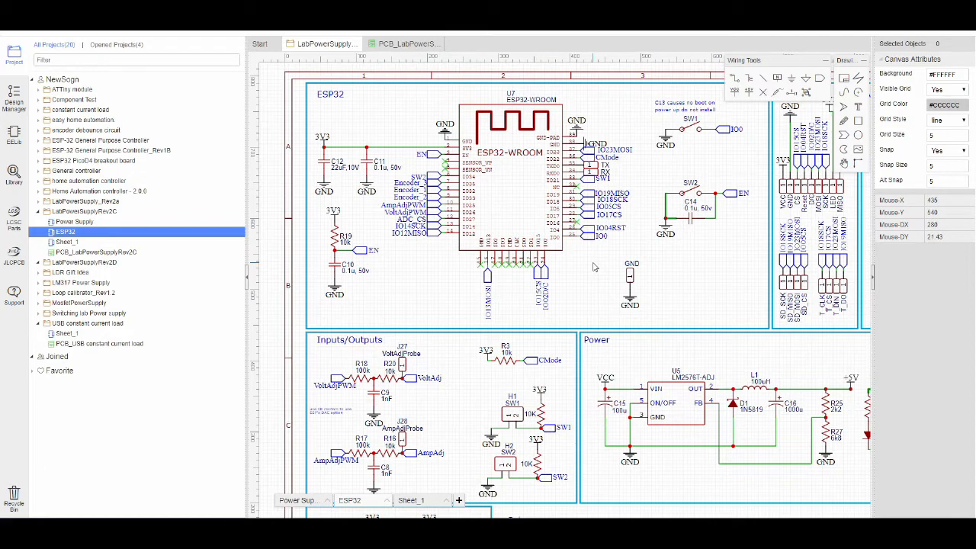
mouse_move(580, 272)
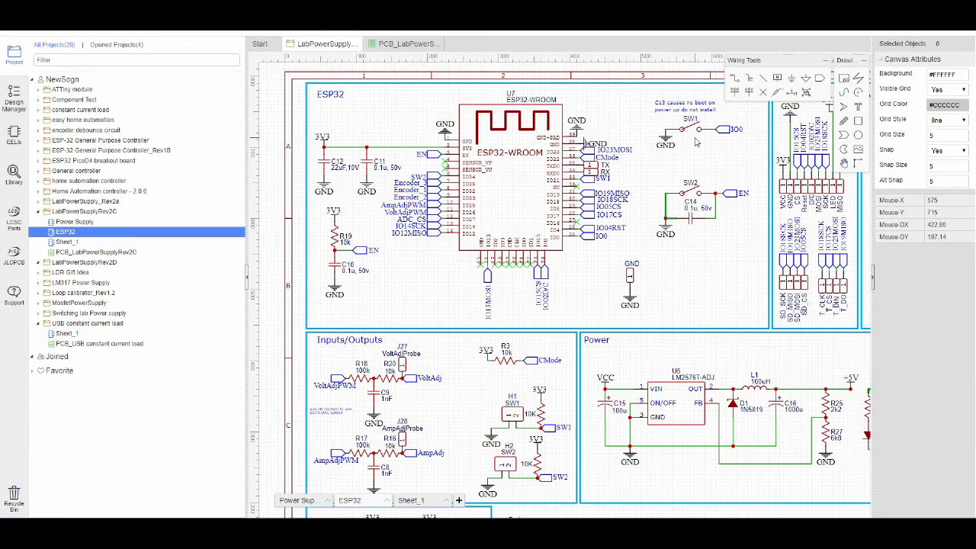
mouse_move(679, 141)
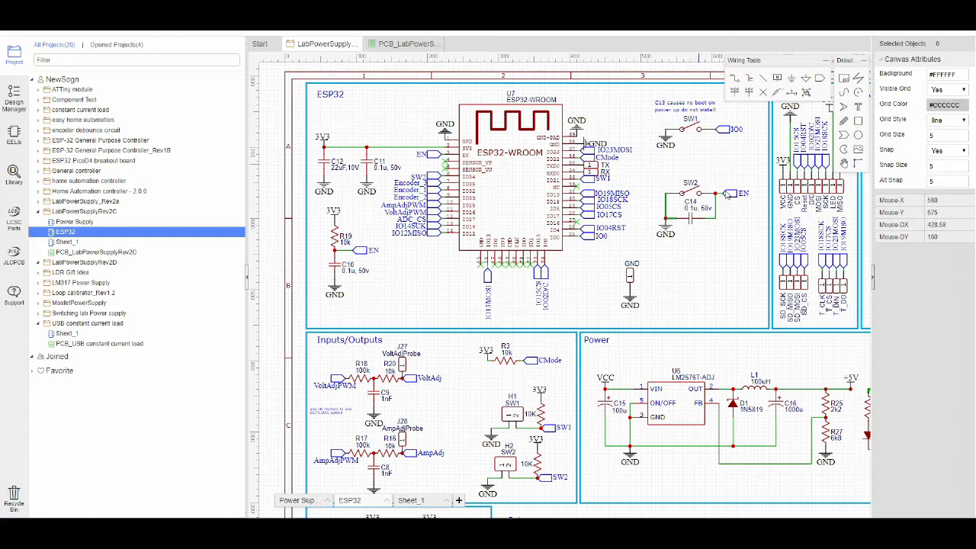
mouse_move(717, 166)
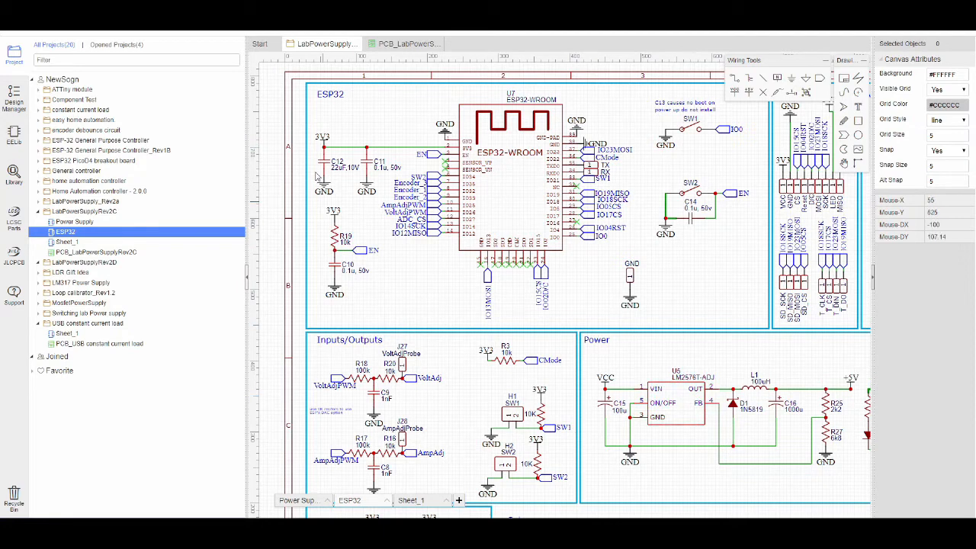
mouse_move(727, 227)
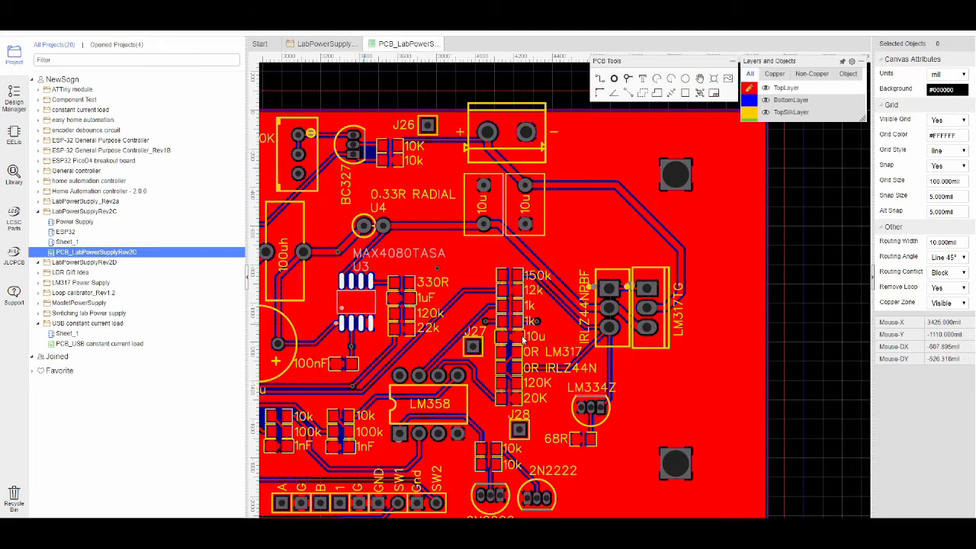
scroll(down, 3)
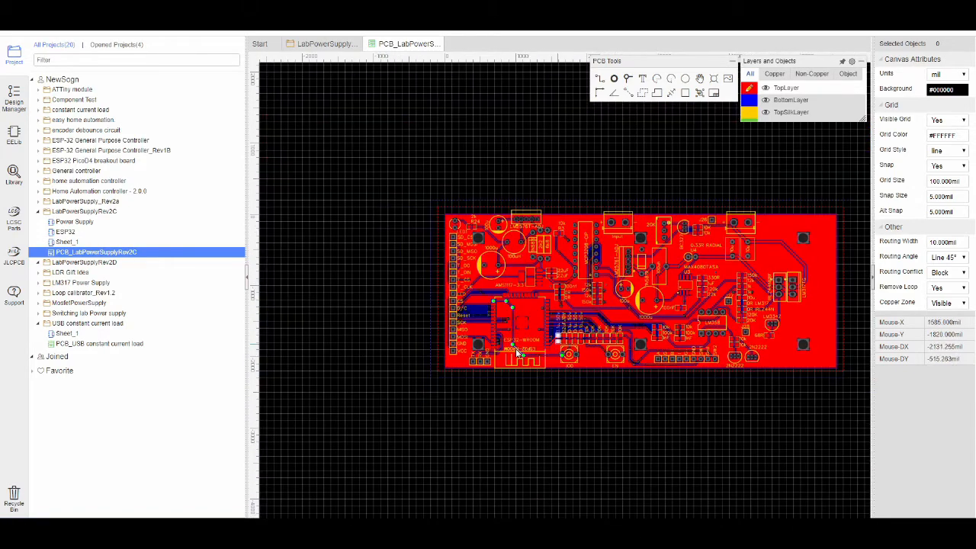
scroll(up, 3)
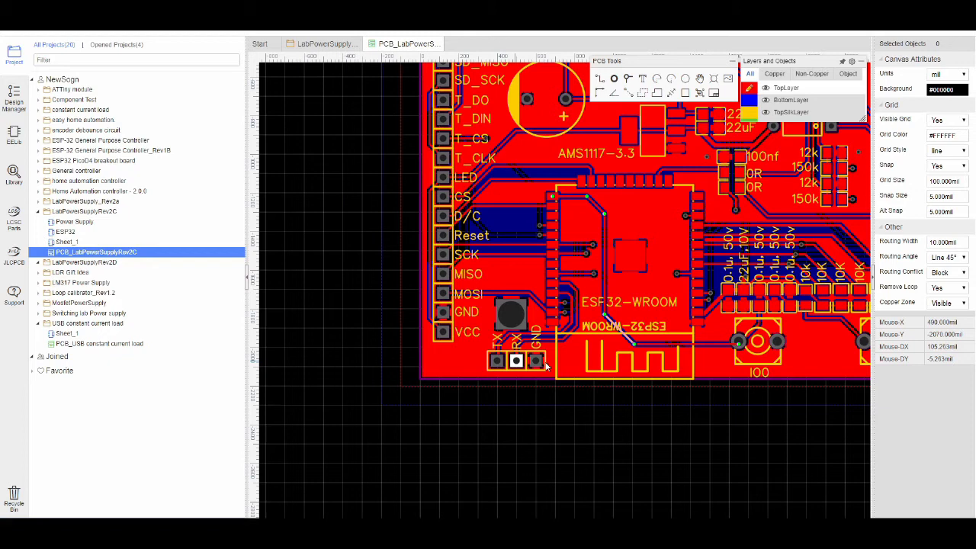
mouse_move(536, 360)
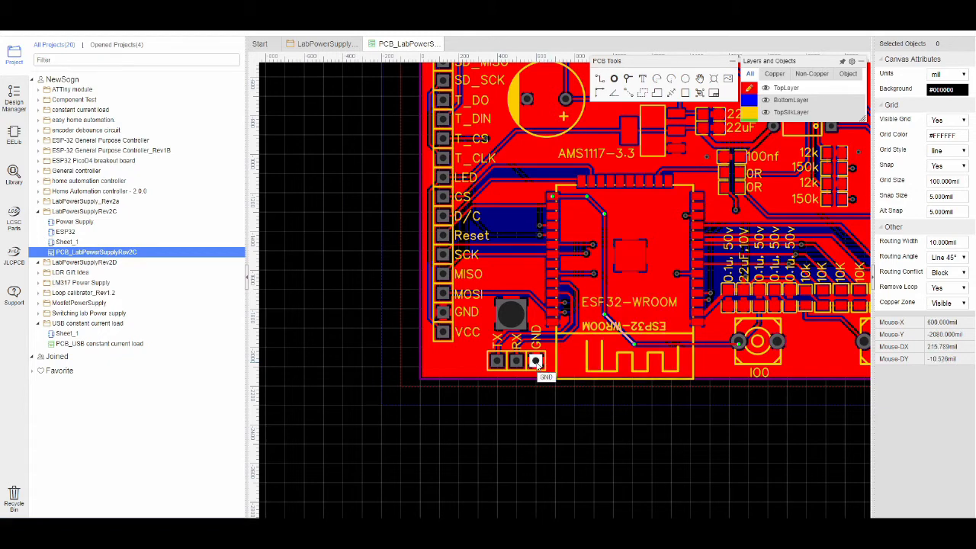
mouse_move(496, 363)
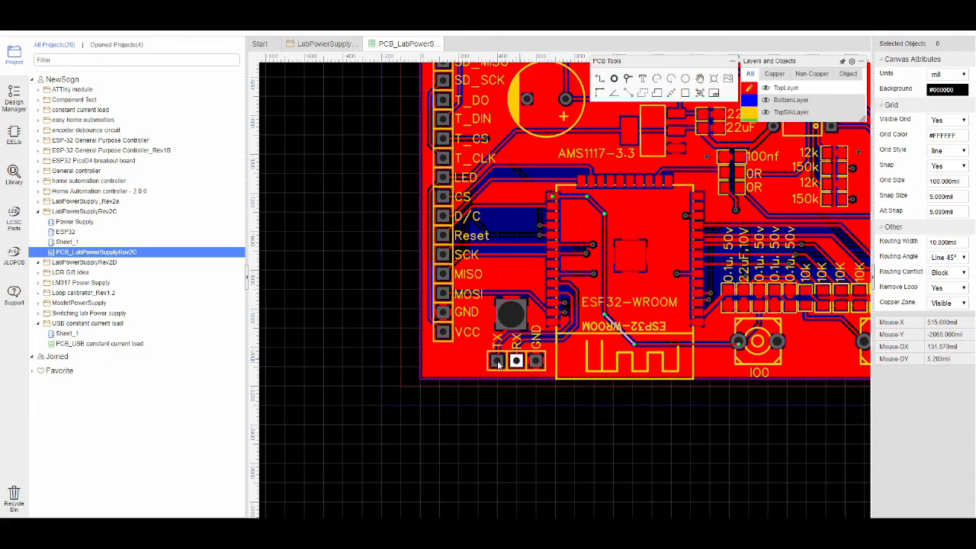
mouse_move(529, 435)
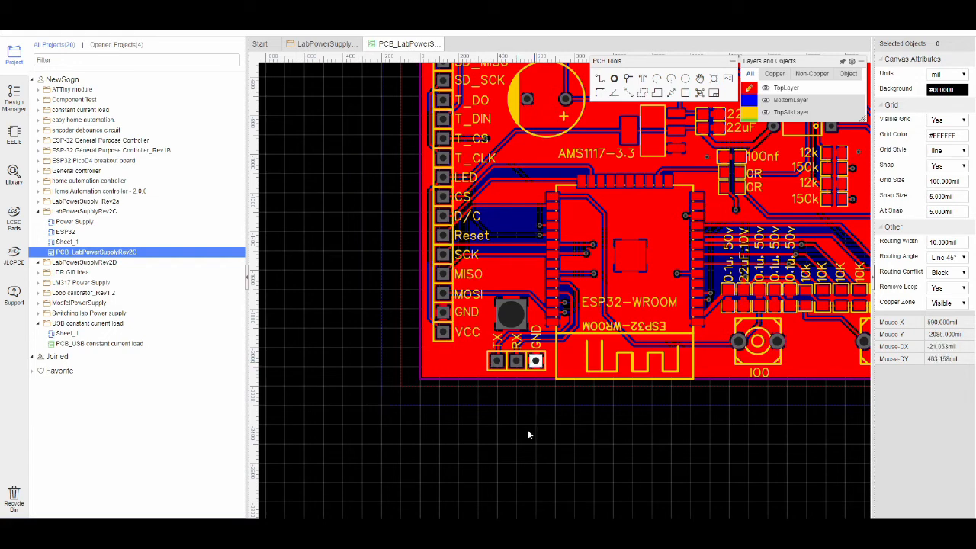
mouse_move(492, 465)
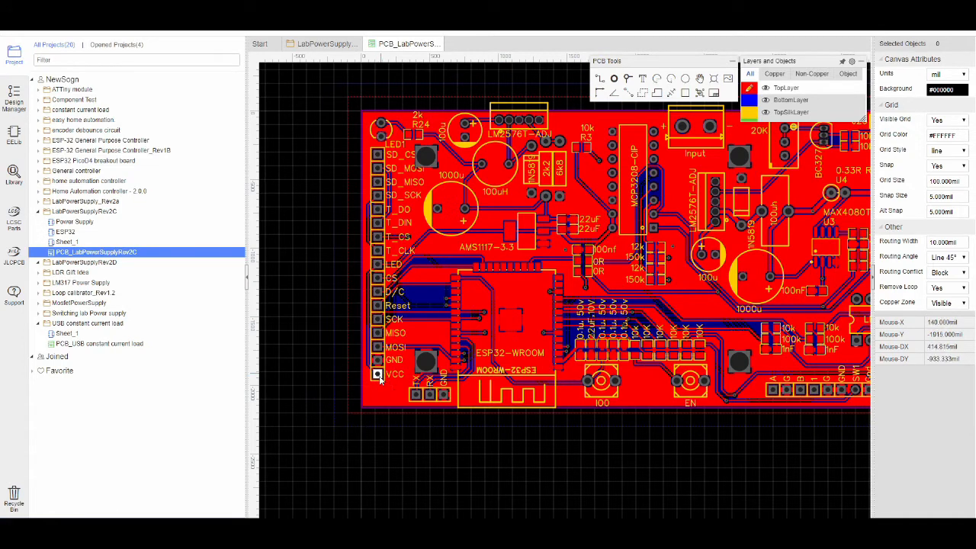
mouse_move(382, 376)
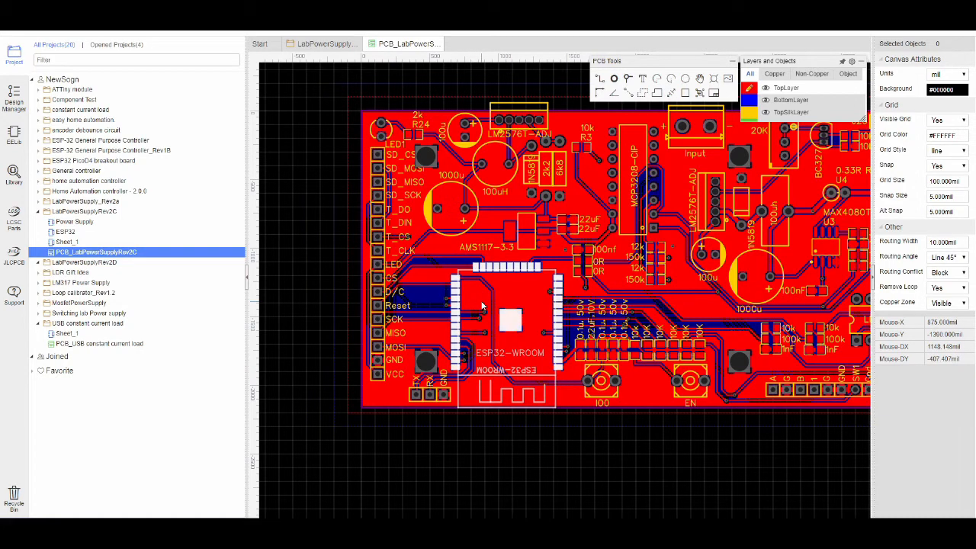
mouse_move(385, 394)
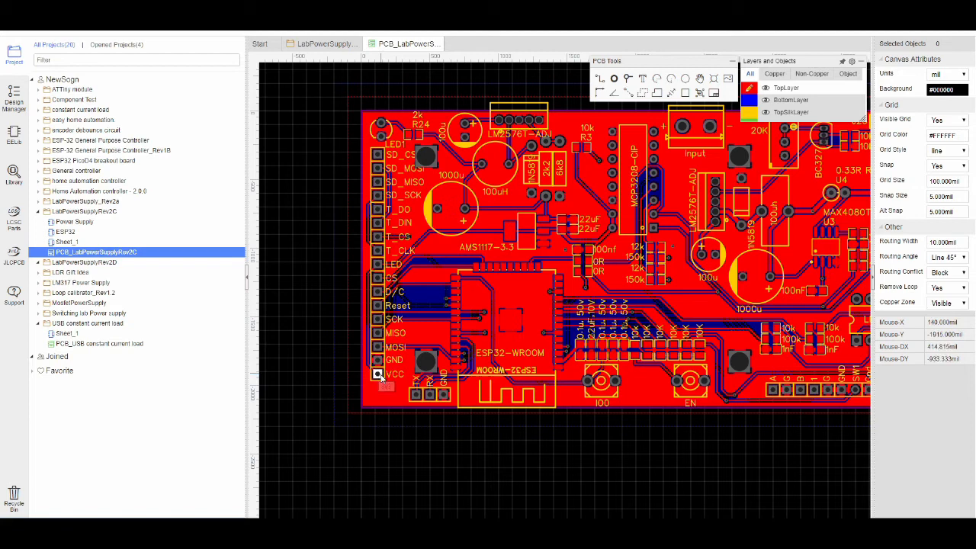
mouse_move(507, 250)
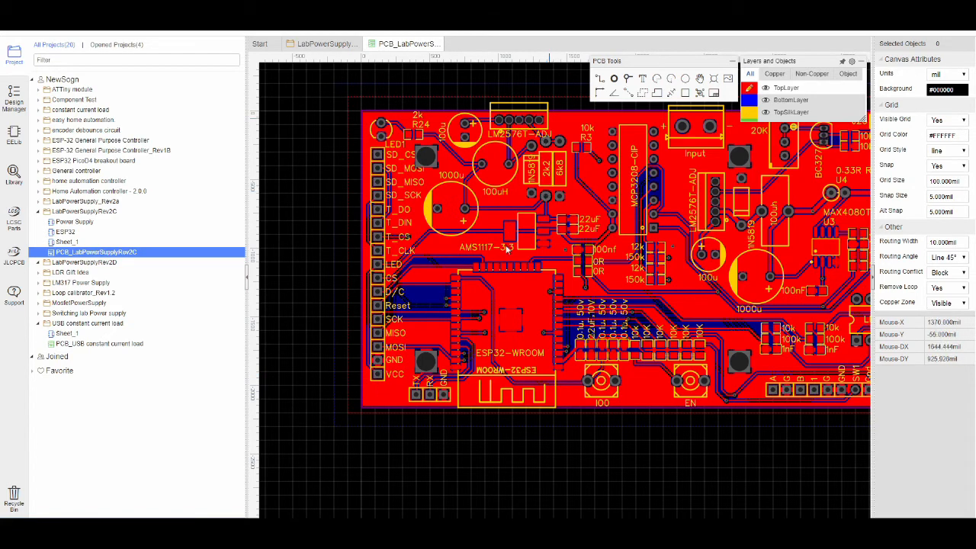
mouse_move(534, 246)
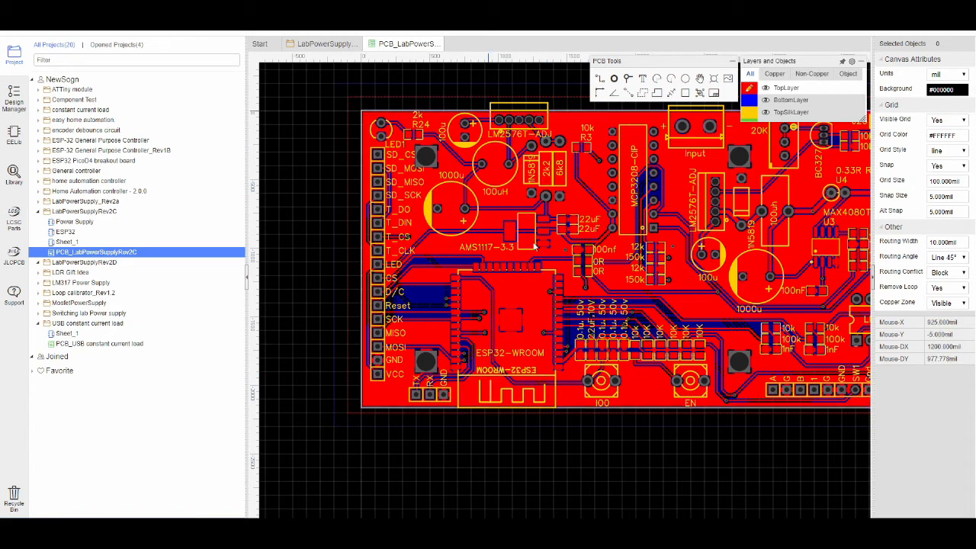
mouse_move(445, 416)
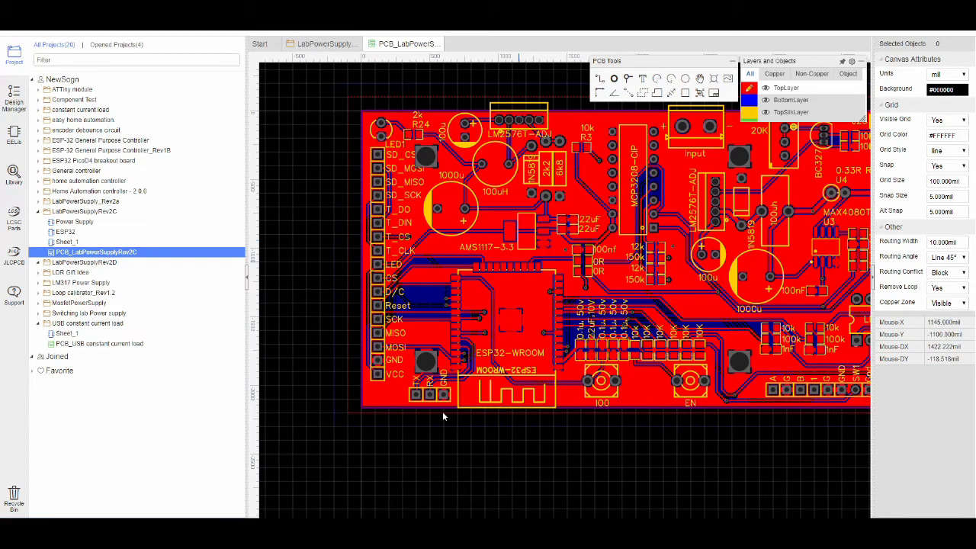
mouse_move(435, 394)
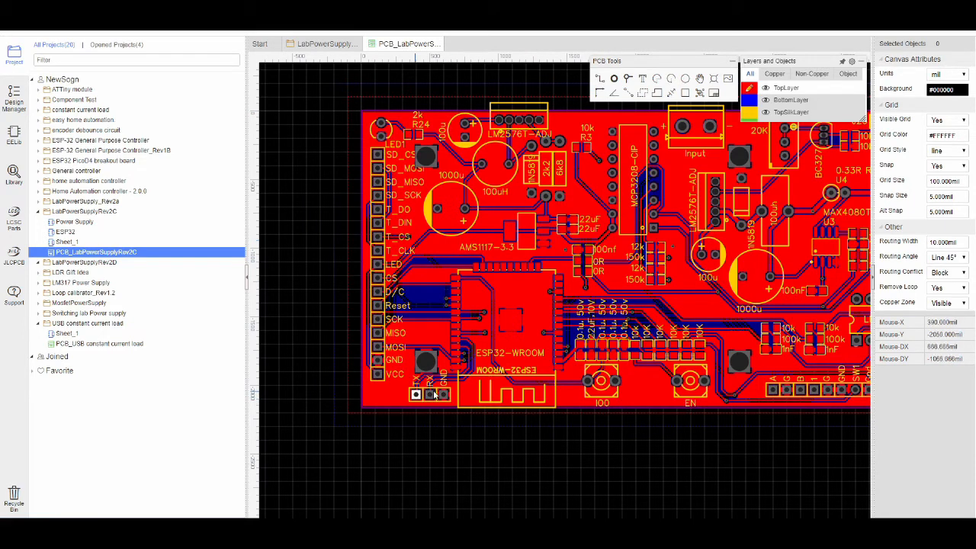
mouse_move(430, 394)
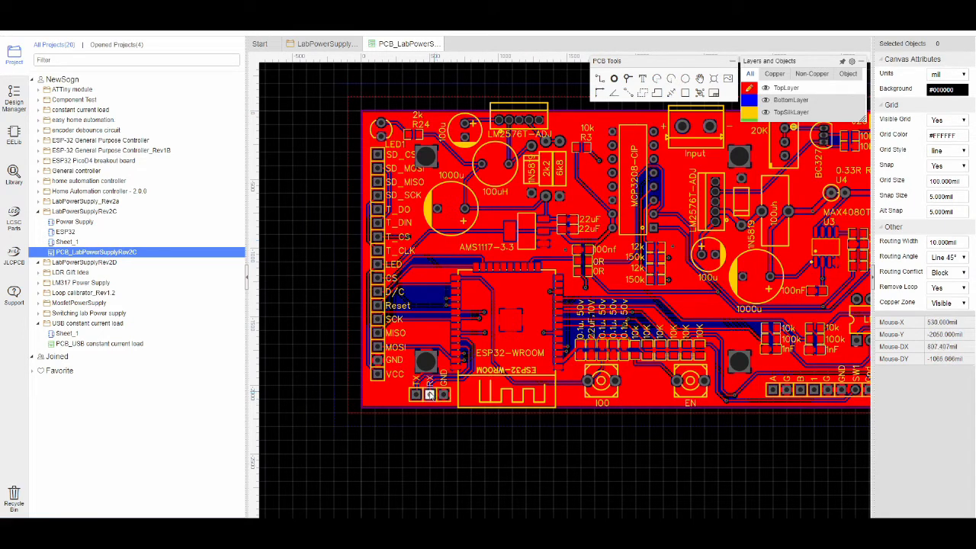
mouse_move(440, 438)
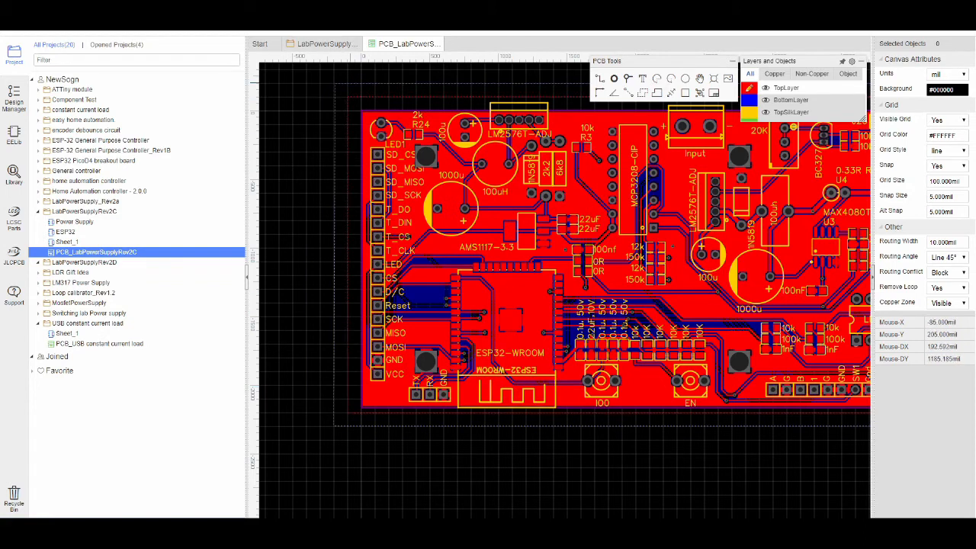
mouse_move(484, 272)
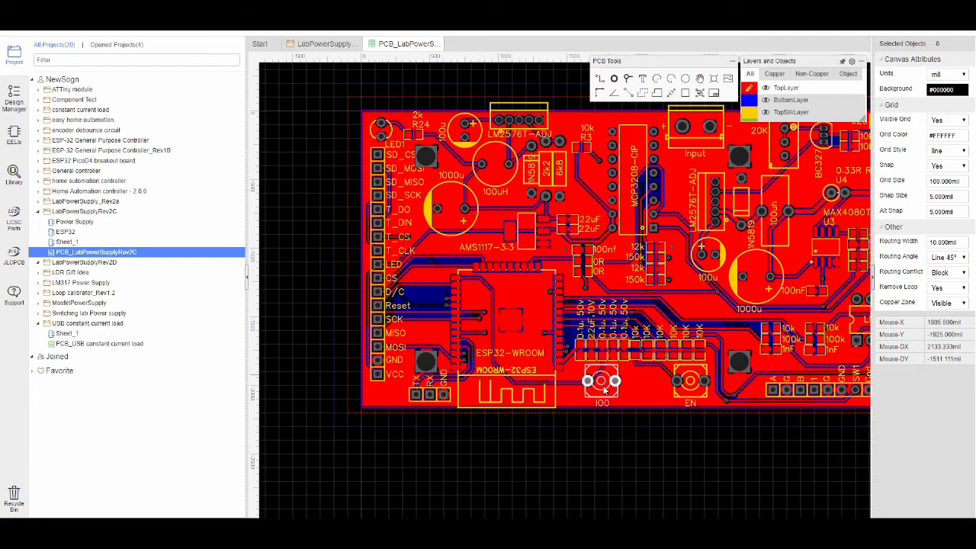
mouse_move(618, 388)
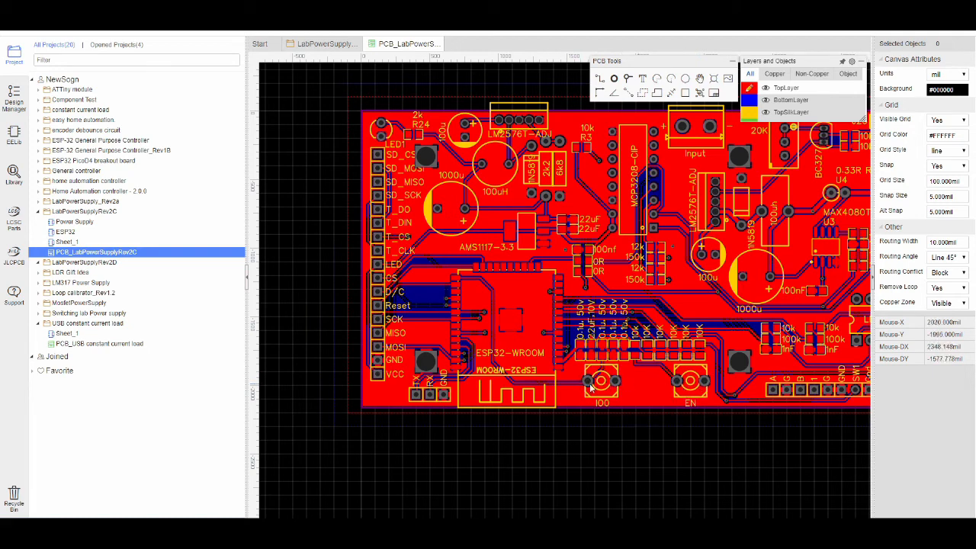
mouse_move(622, 459)
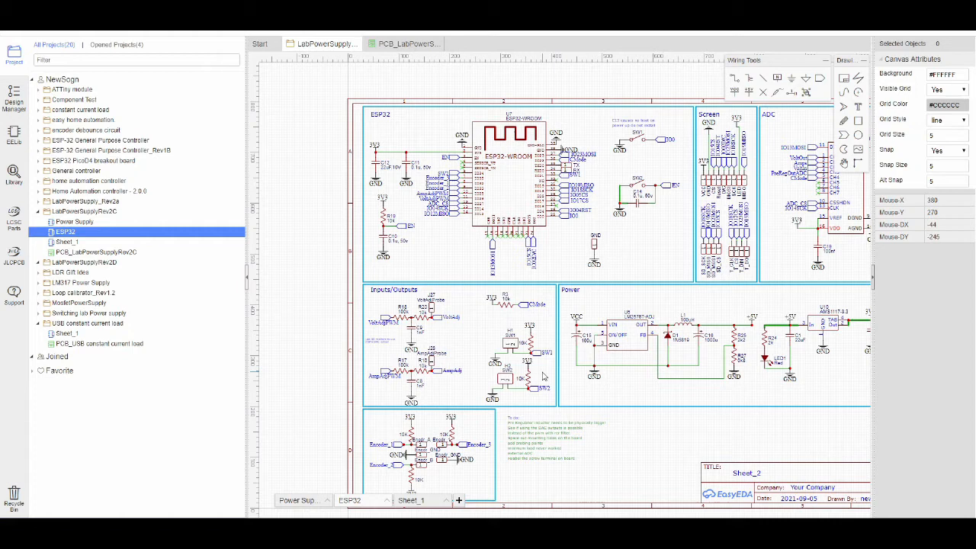
mouse_move(519, 445)
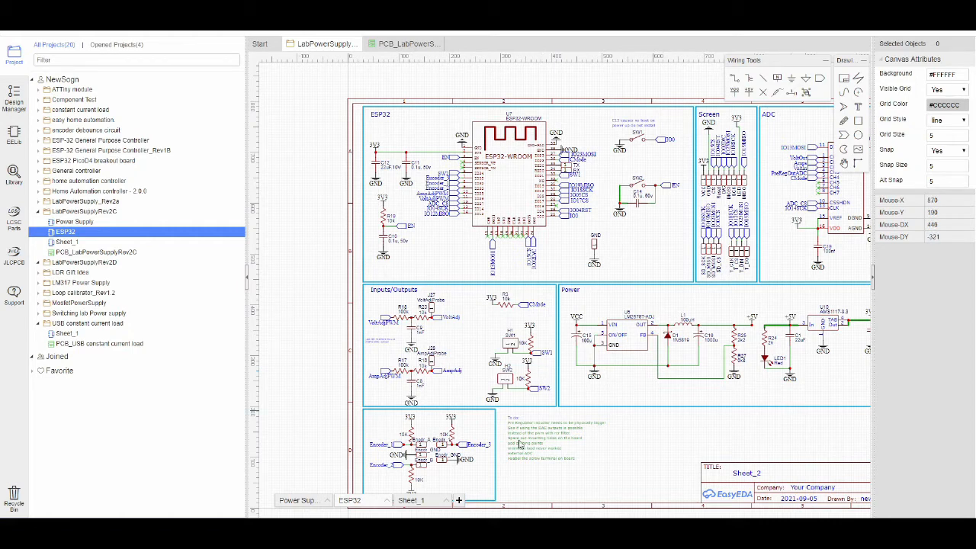
mouse_move(336, 500)
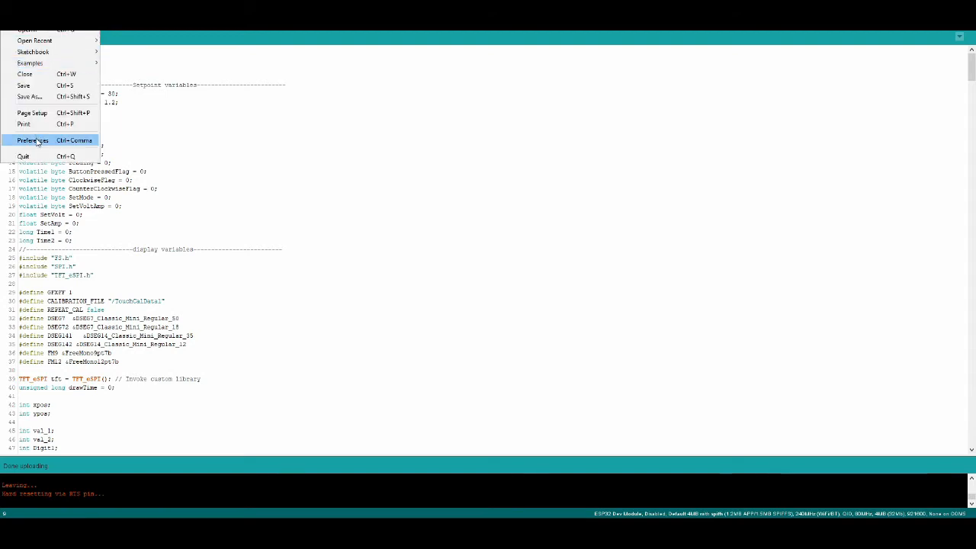
mouse_move(42, 142)
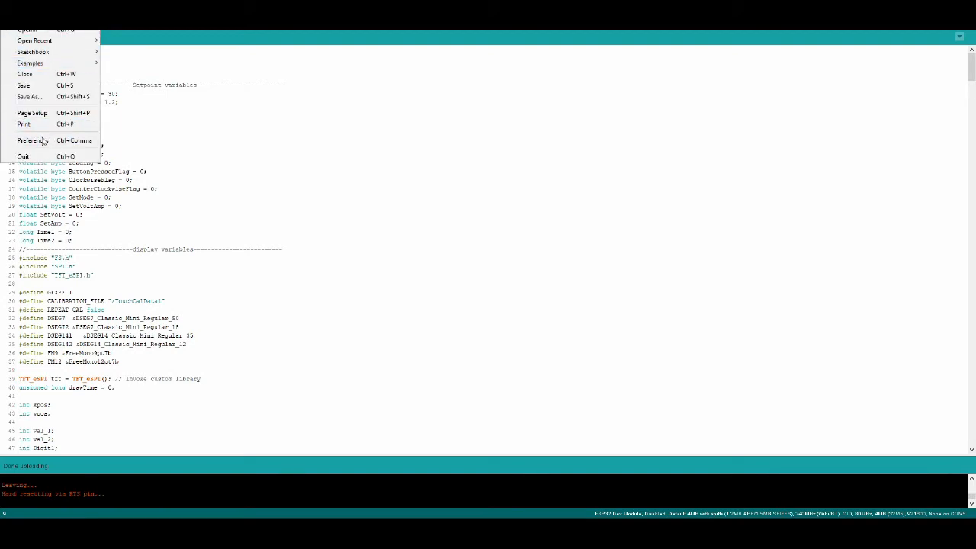
mouse_move(33, 140)
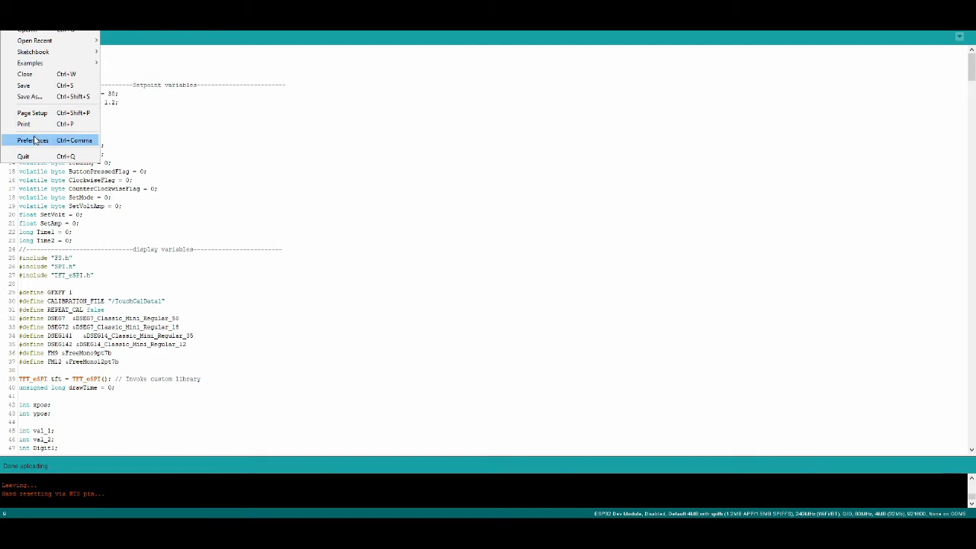
click(33, 139)
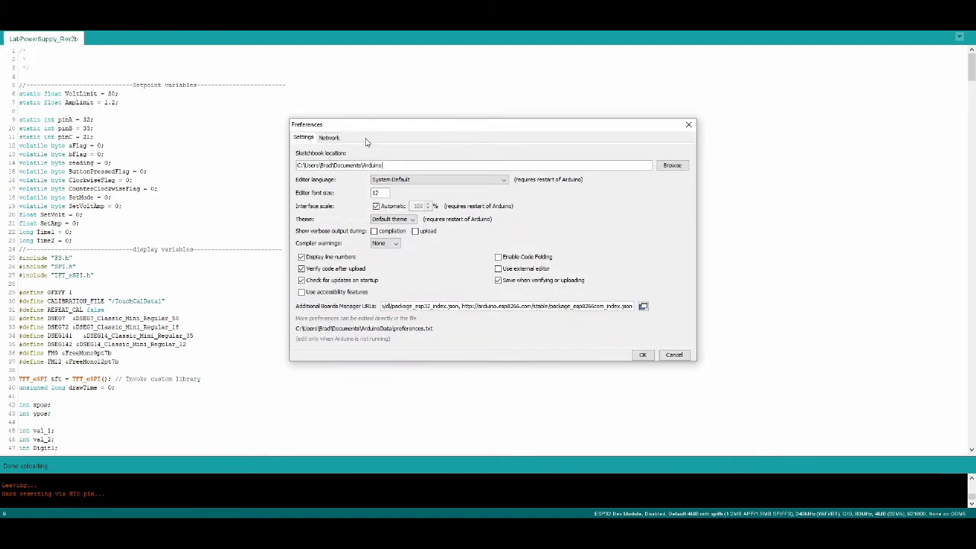
mouse_move(606, 302)
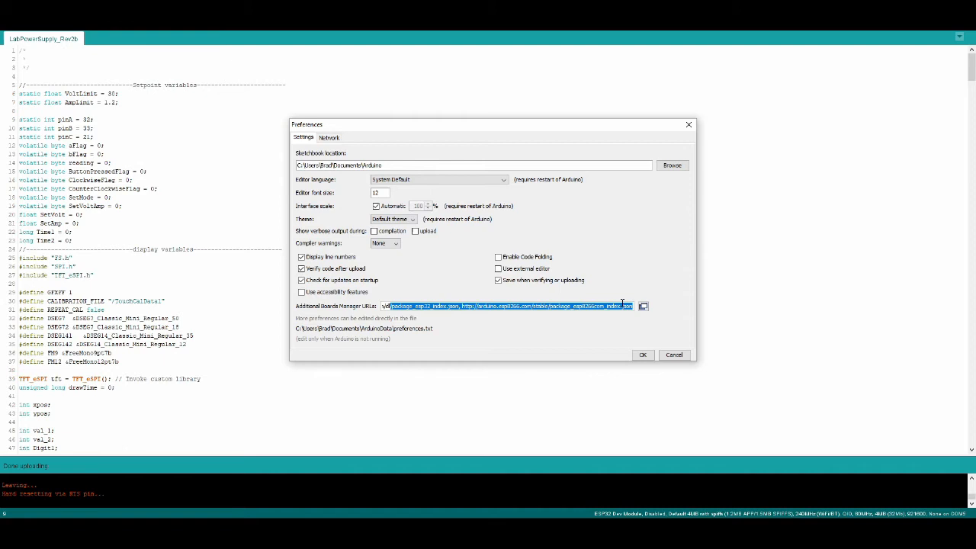
mouse_move(658, 348)
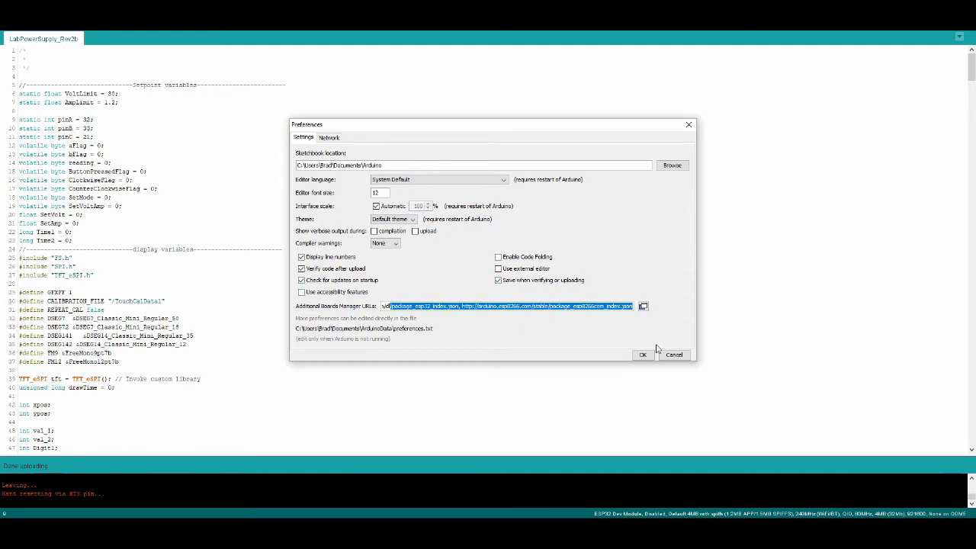
mouse_move(670, 349)
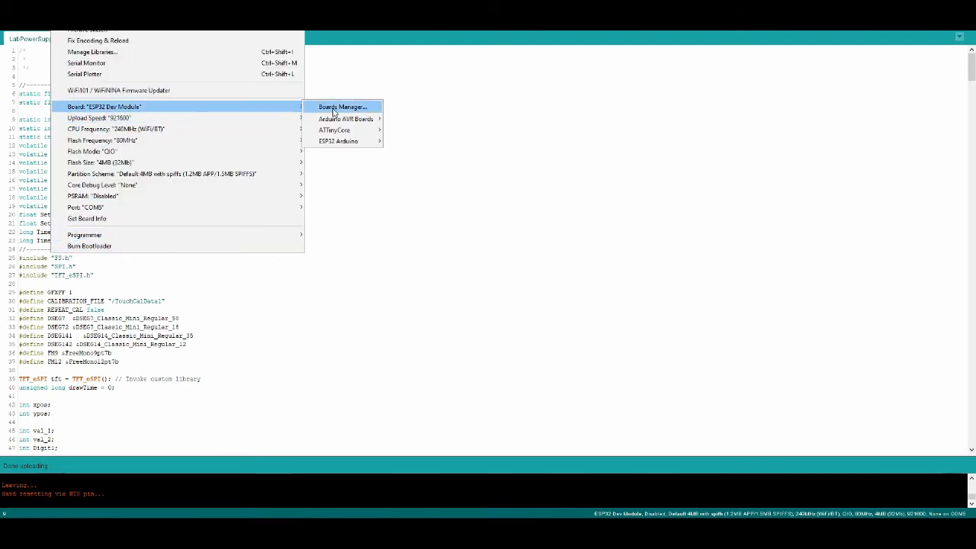
click(342, 106)
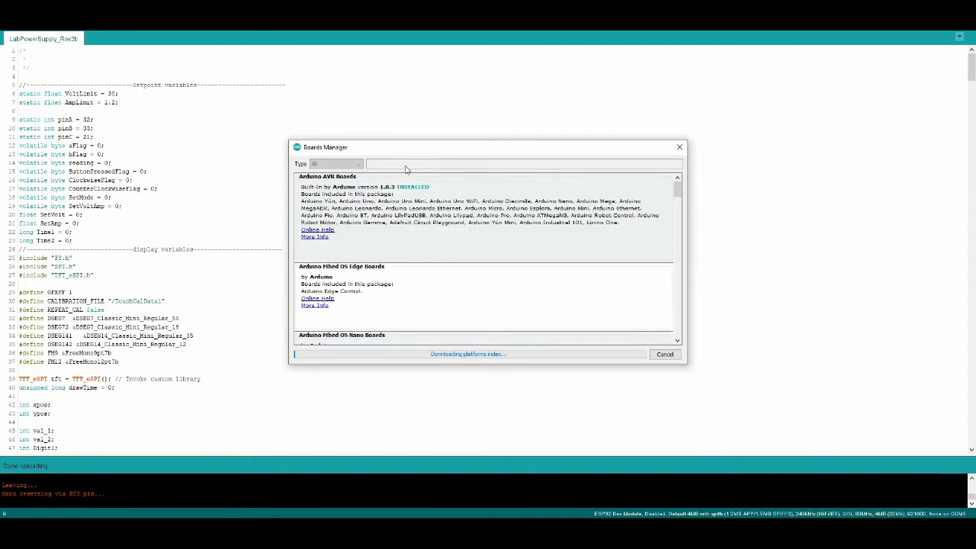
text(esp)
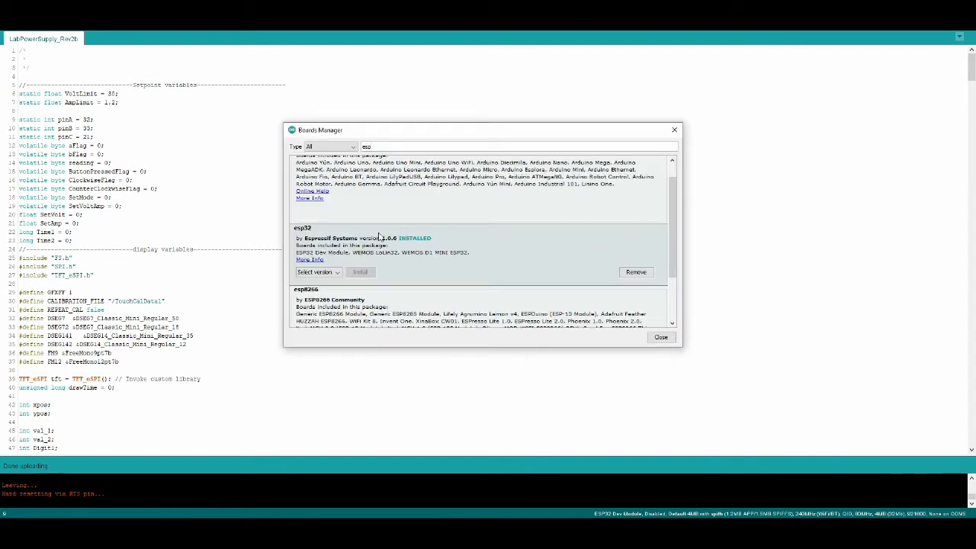
mouse_move(358, 261)
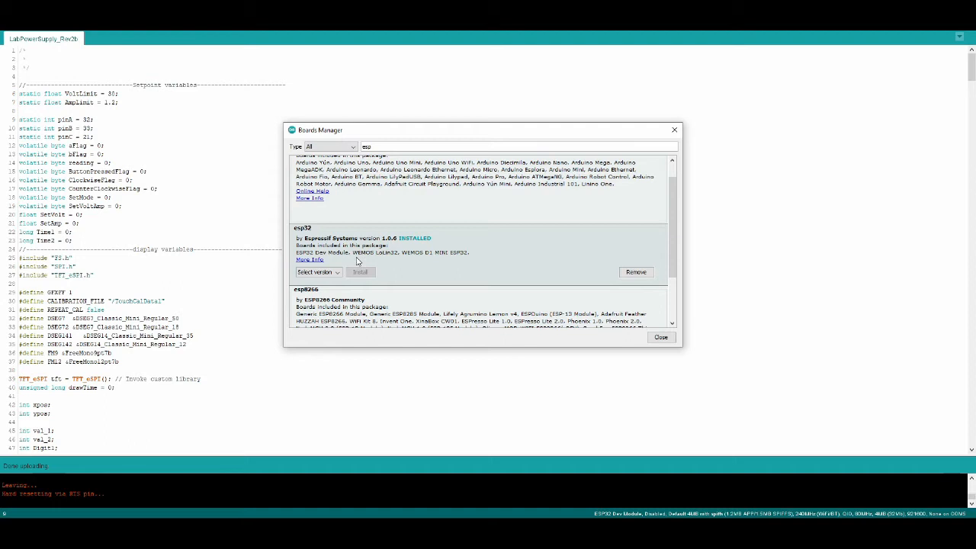
mouse_move(412, 281)
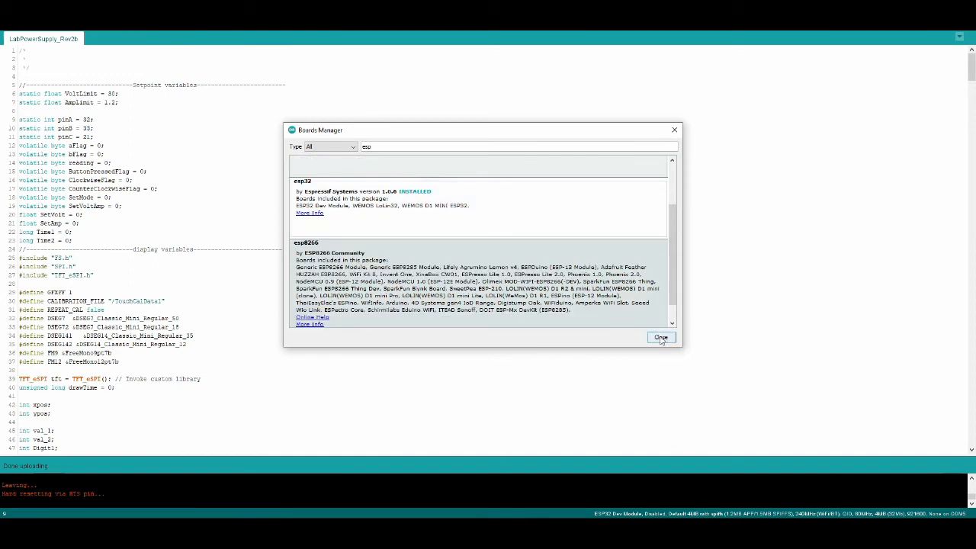
click(661, 338)
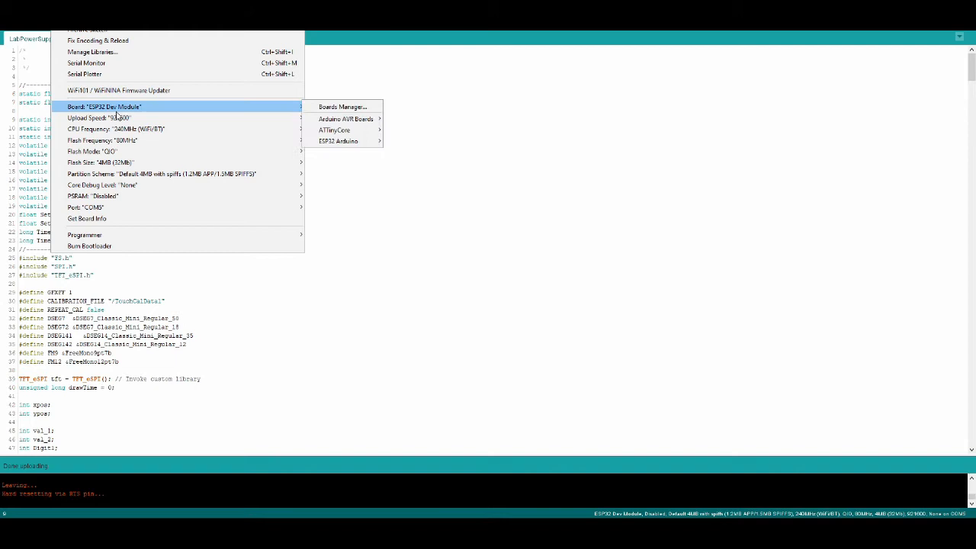
mouse_move(215, 102)
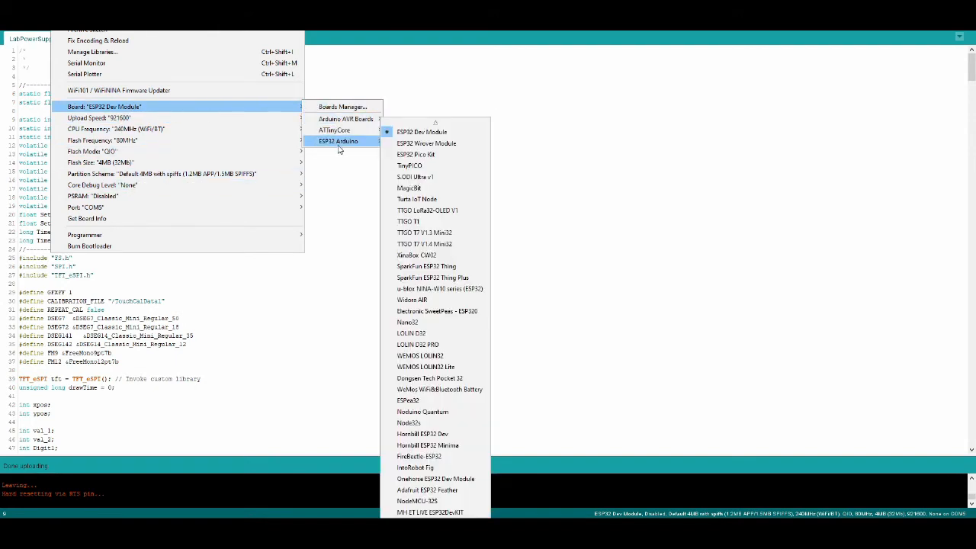
mouse_move(421, 132)
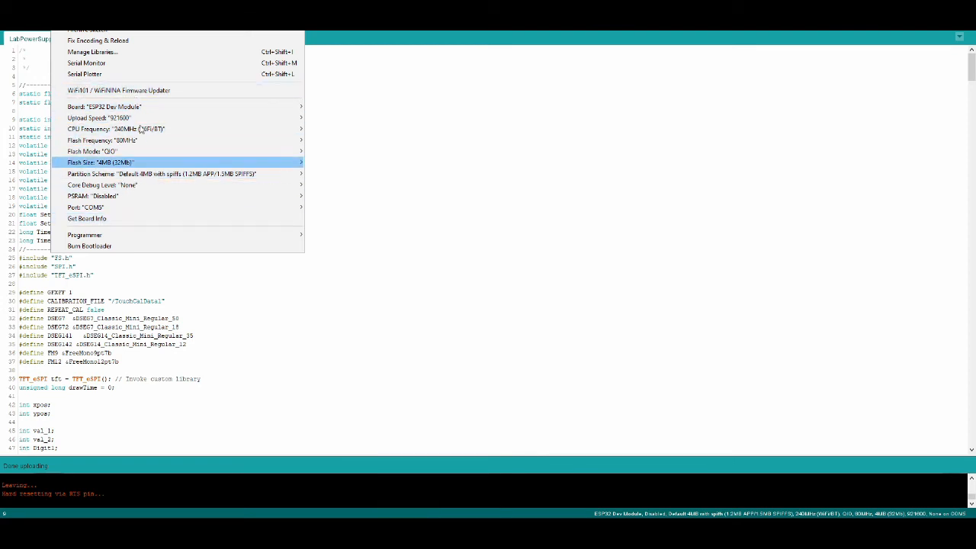
mouse_move(141, 260)
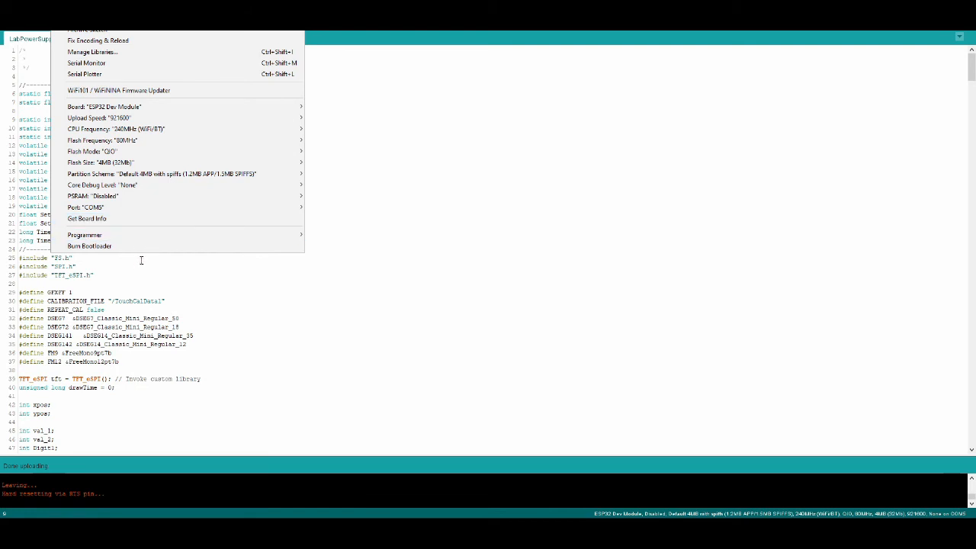
mouse_move(141, 186)
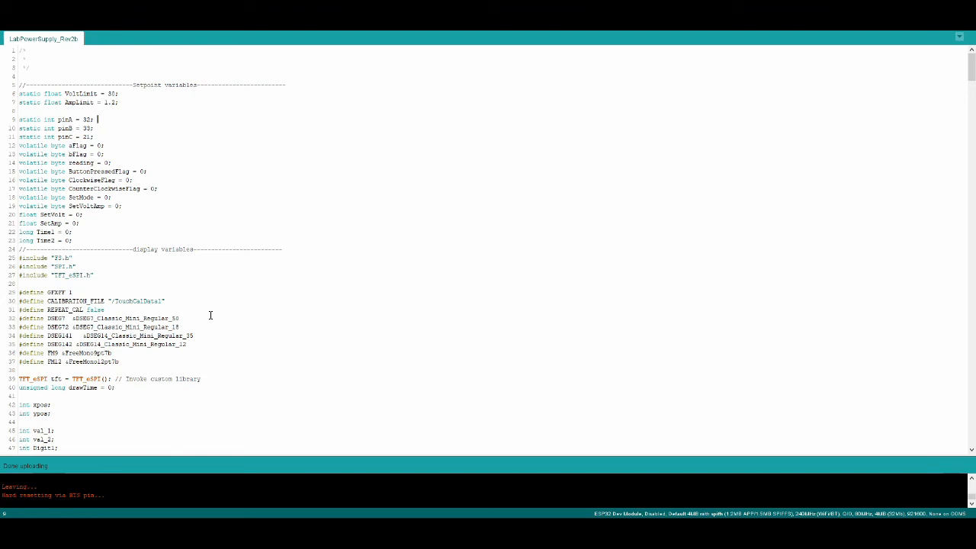
mouse_move(103, 241)
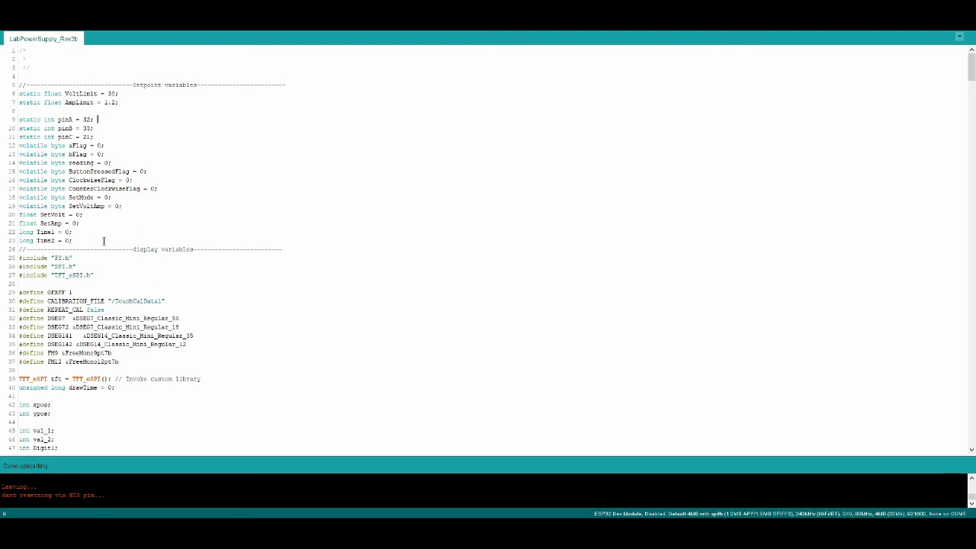